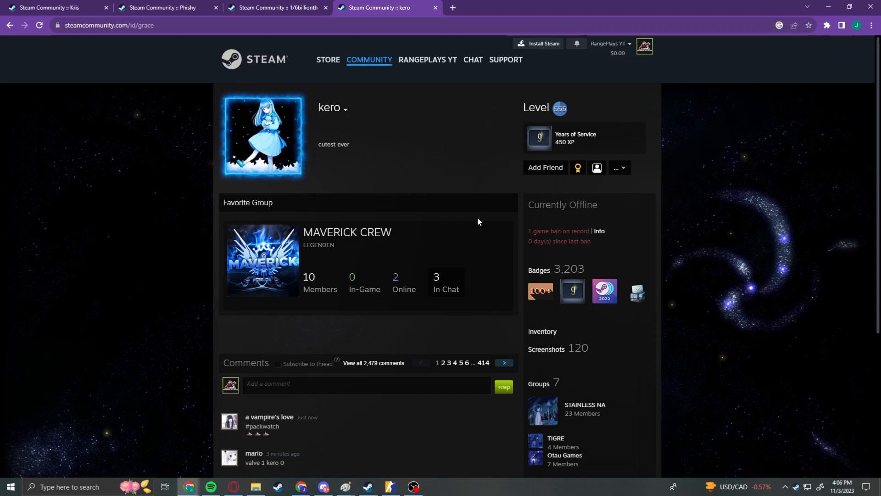
- Page through the banned profile's inventory, then open the 64,805-item profile's Counter-Strike 2 inventory
scroll("down", 3)
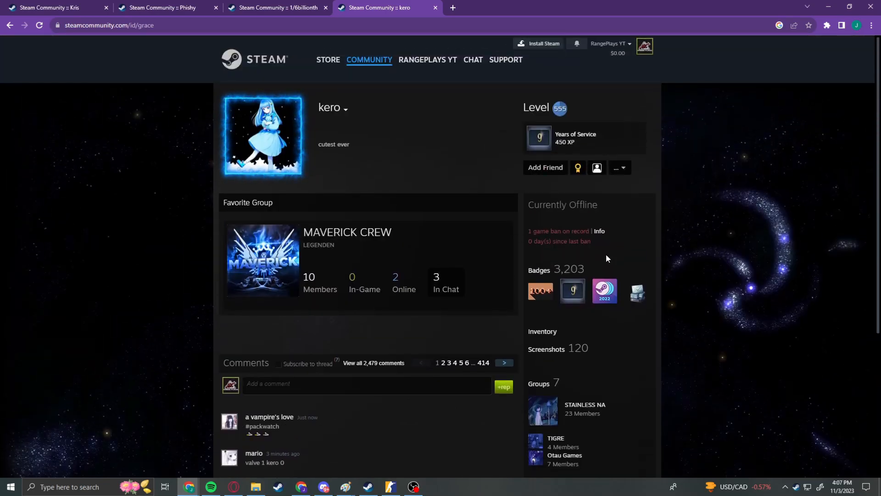
mouse_move(541, 331)
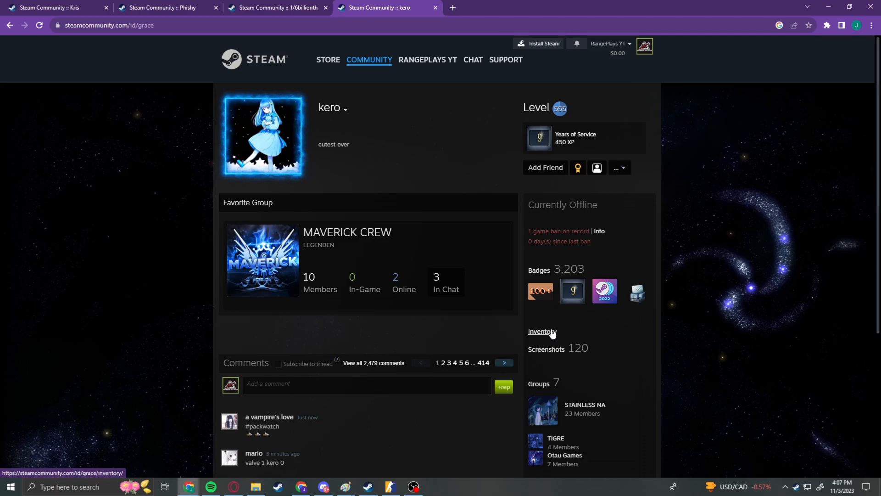
left_click(541, 332)
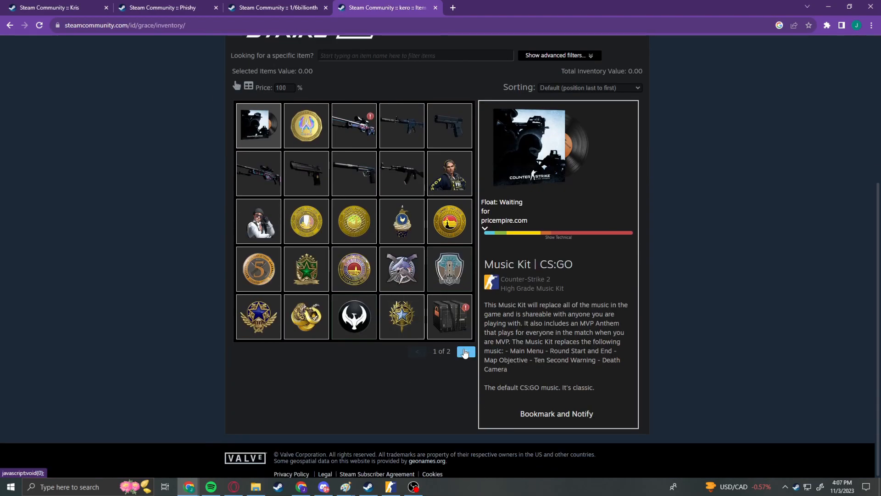
left_click(465, 351)
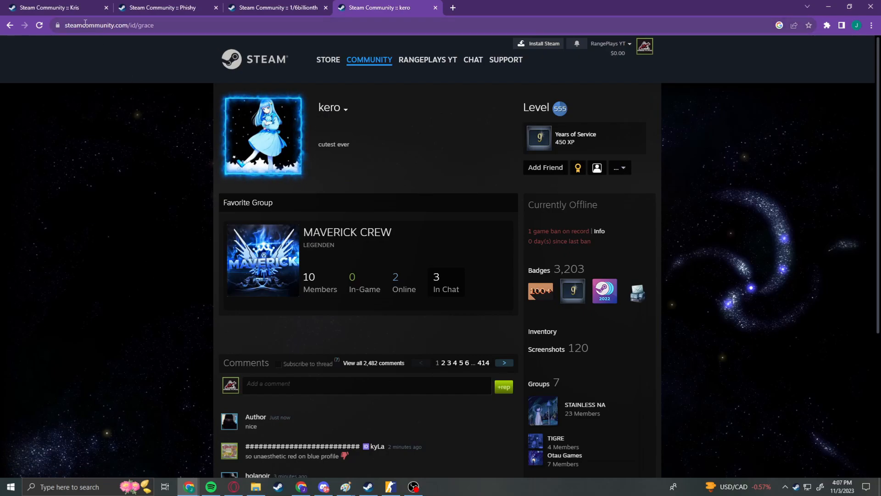
left_click(50, 7)
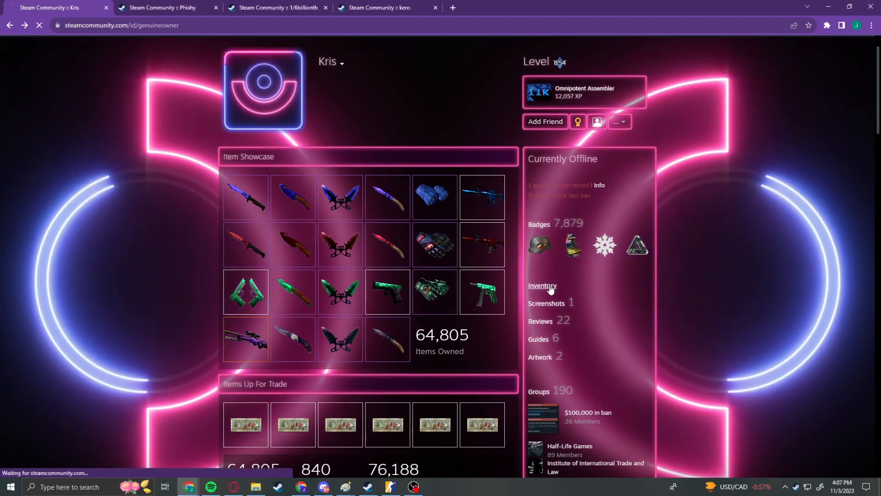
left_click(541, 286)
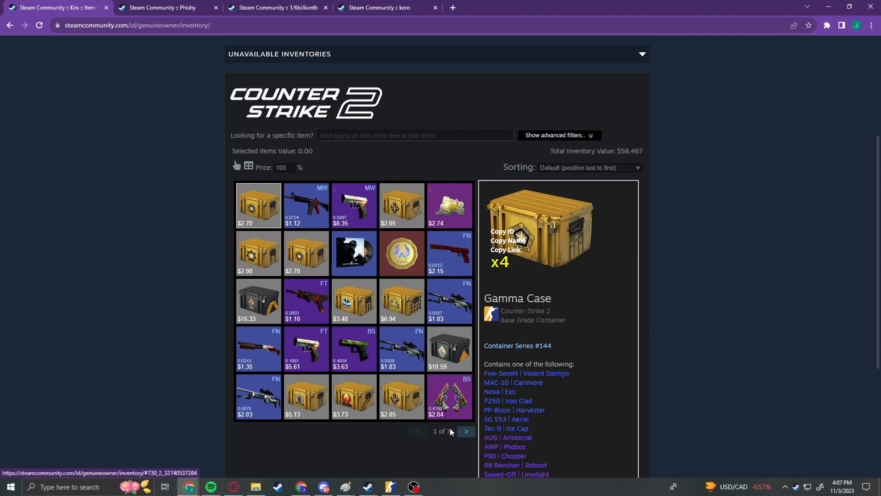
- On inventory page 3, view Doppler knives, StatTrak AWP Lightning Strike, SSG 08 Dragonfire and MP9 Hot Rod
left_click(466, 431)
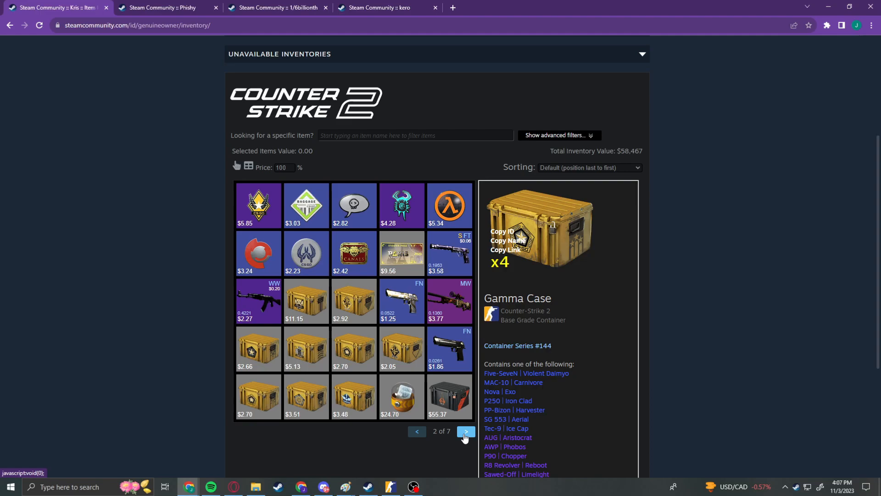
left_click(465, 431)
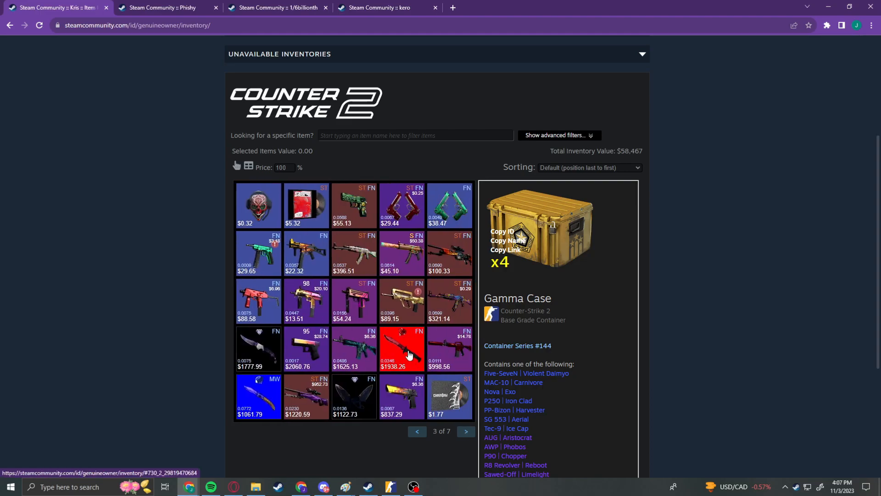
left_click(402, 348)
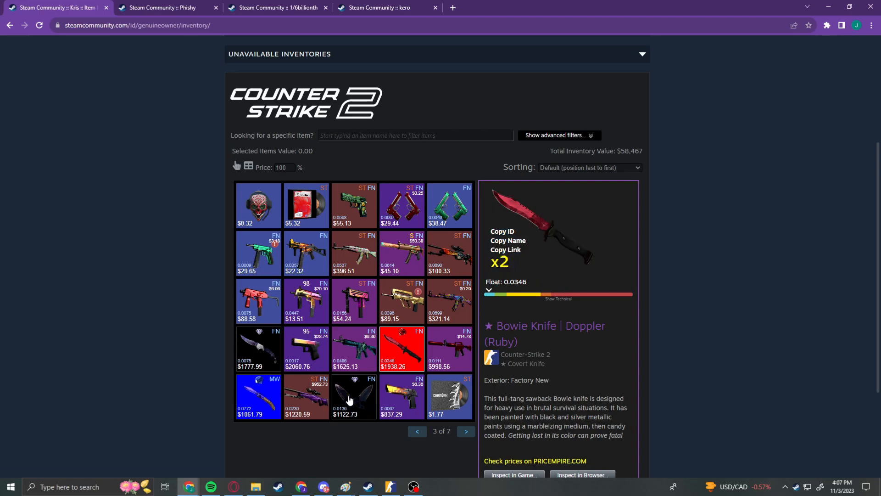
left_click(354, 396)
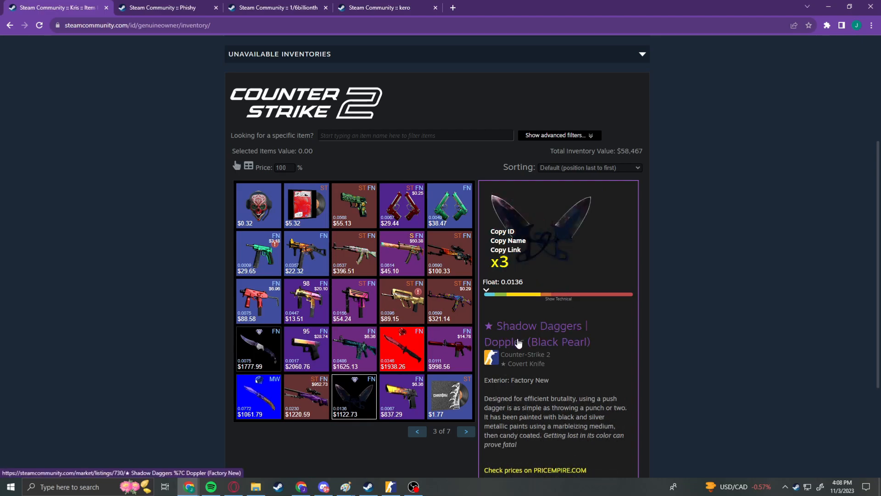
left_click(258, 348)
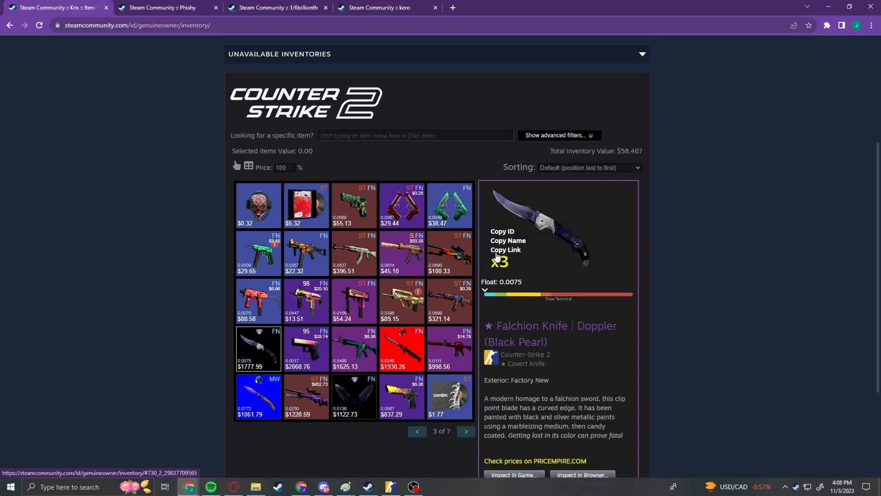
left_click(305, 397)
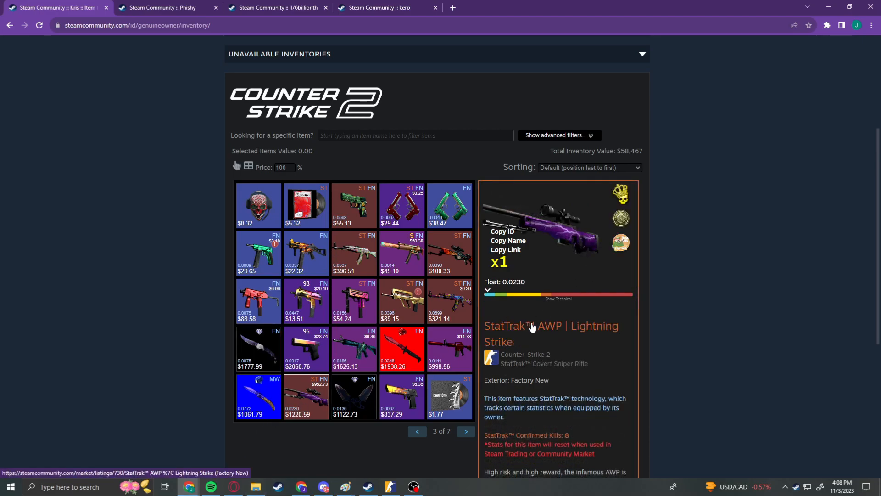
mouse_move(226, 423)
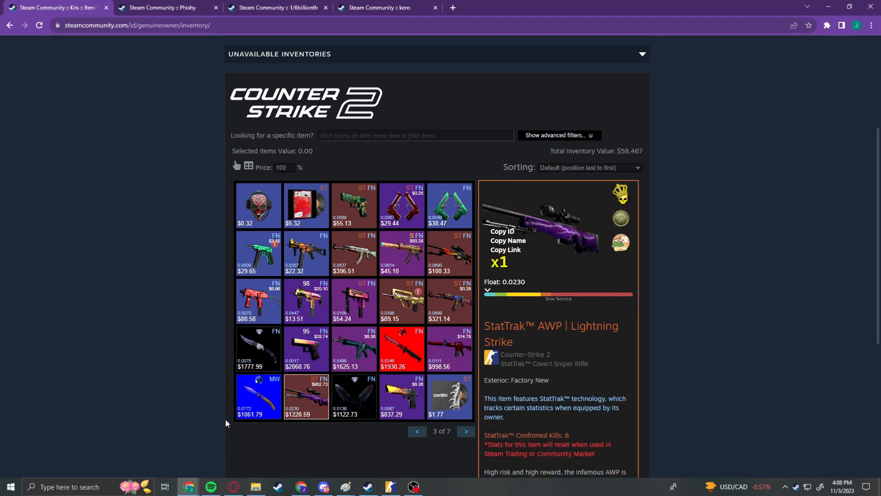
left_click(258, 396)
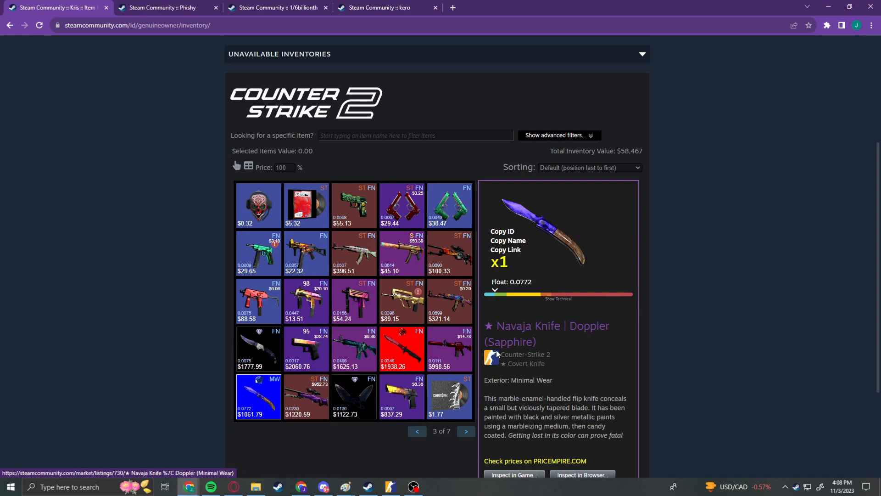
left_click(450, 348)
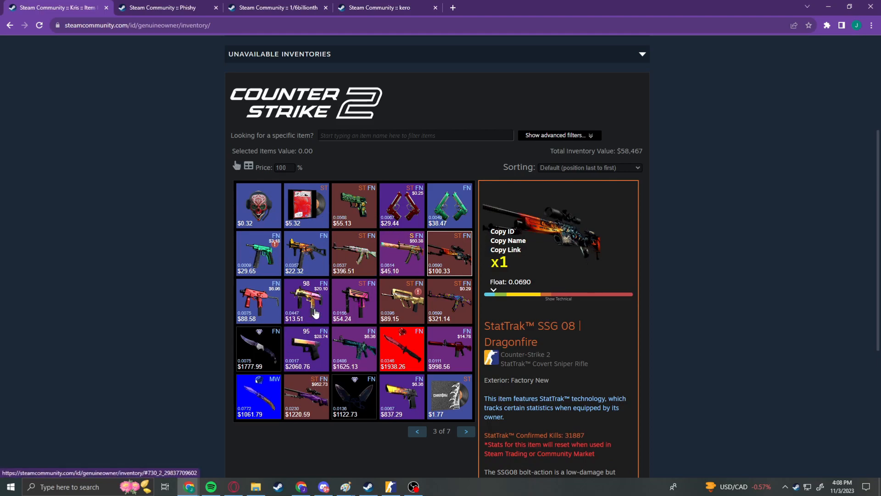
left_click(401, 396)
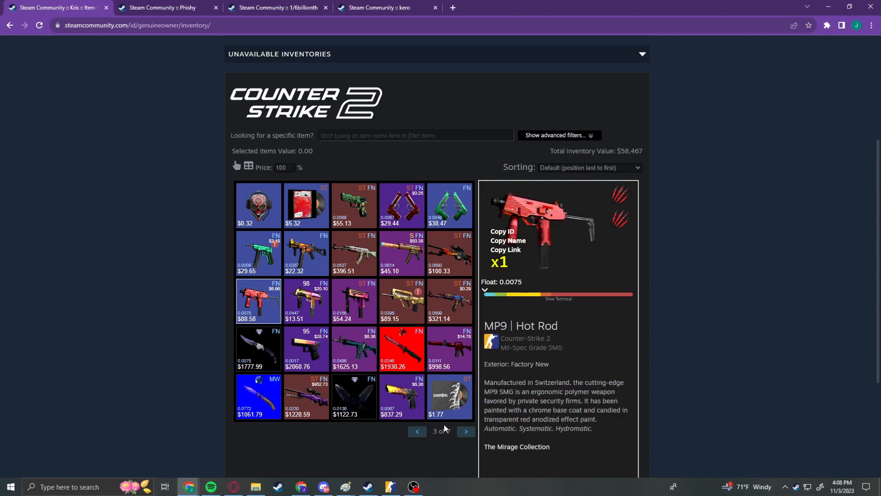
- On page 4, view Shadow Daggers Doppler (Ruby), StatTrak AWP Containment Breach and Fnatic (Holo) Katowice 2014 sticker
left_click(466, 431)
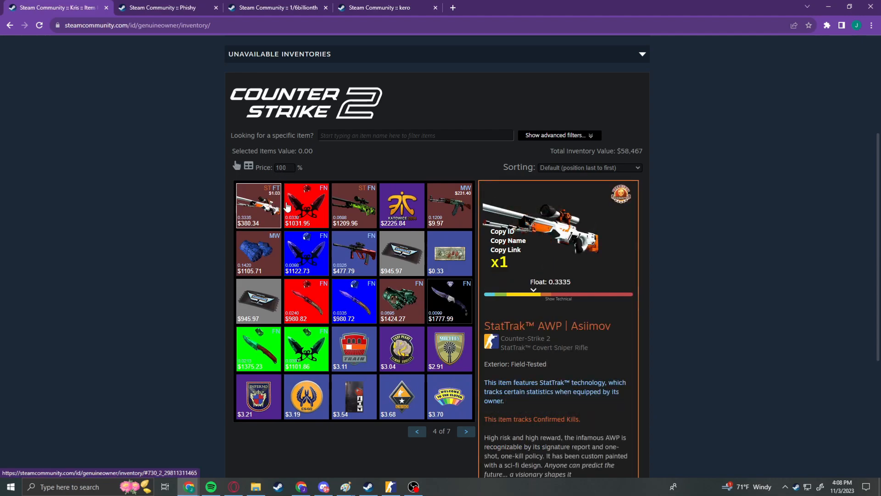
left_click(307, 204)
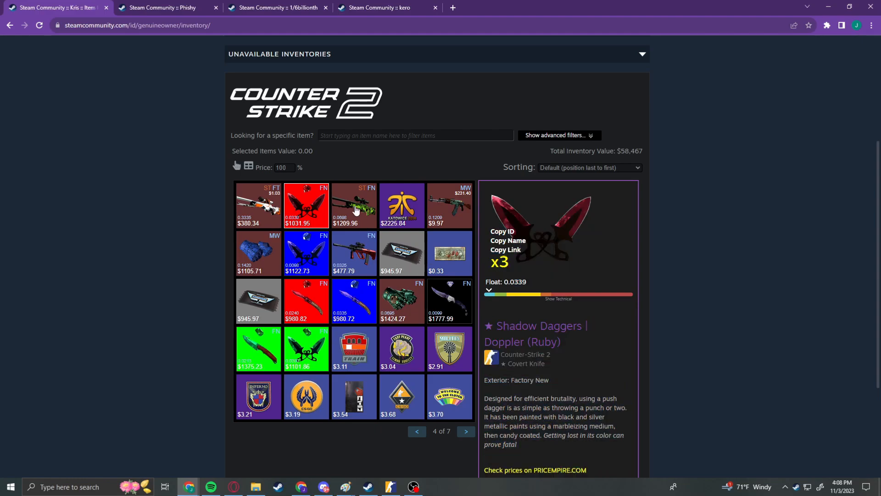
left_click(353, 205)
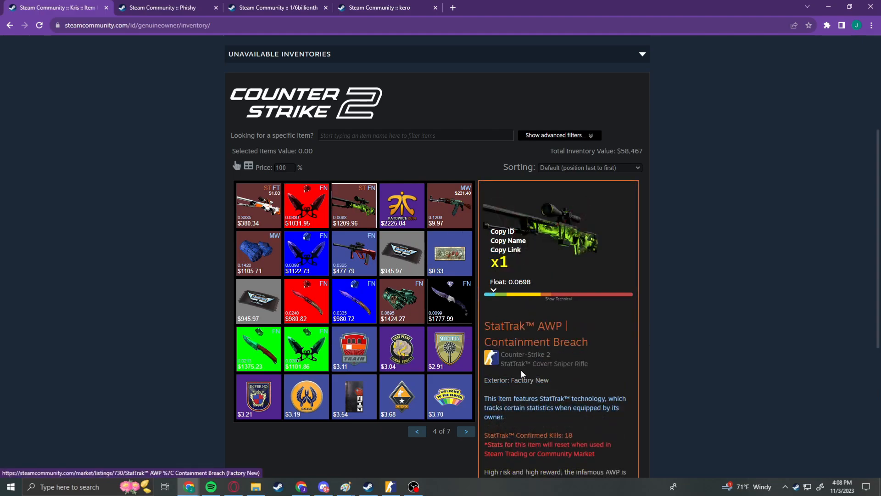
left_click(401, 205)
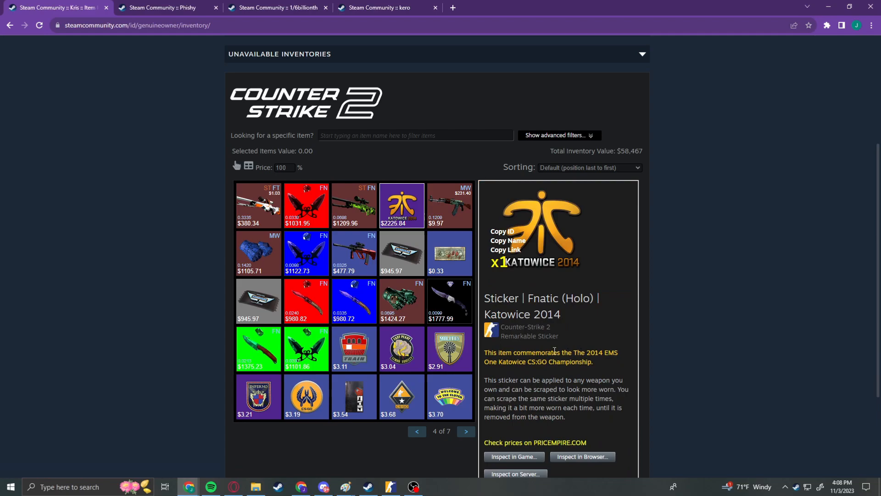
mouse_move(447, 205)
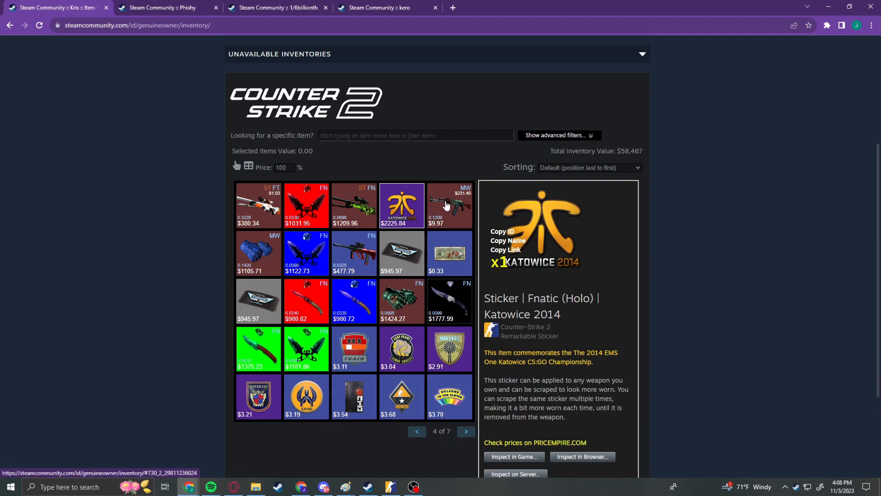
left_click(449, 205)
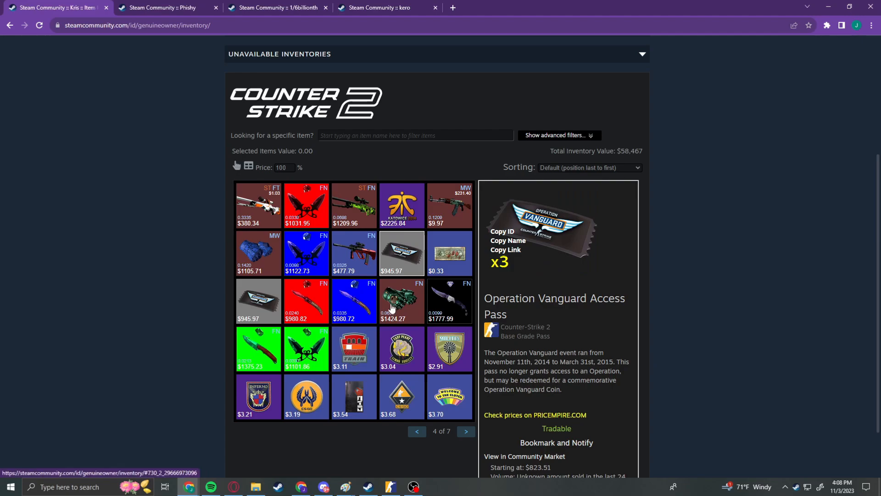
- View Navaja Knife Doppler (Sapphire, Ruby), then Gut Knife and Shadow Daggers Gamma Doppler (Emerald)
left_click(401, 303)
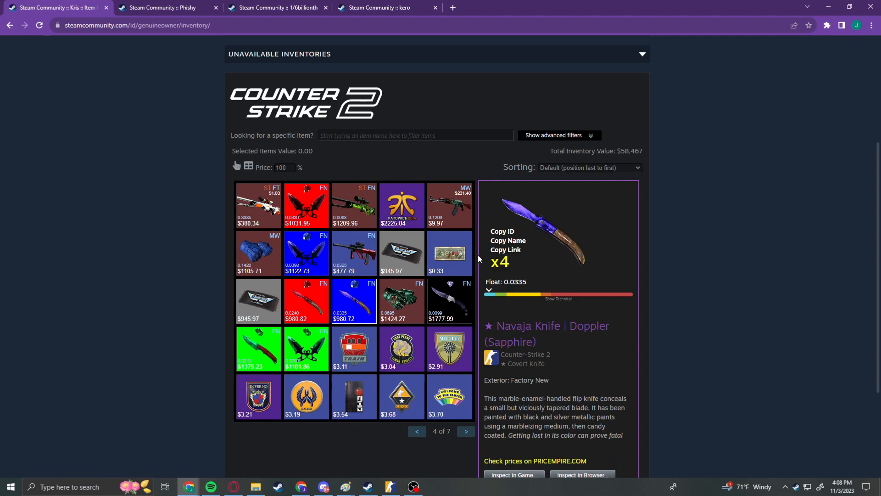
mouse_move(334, 316)
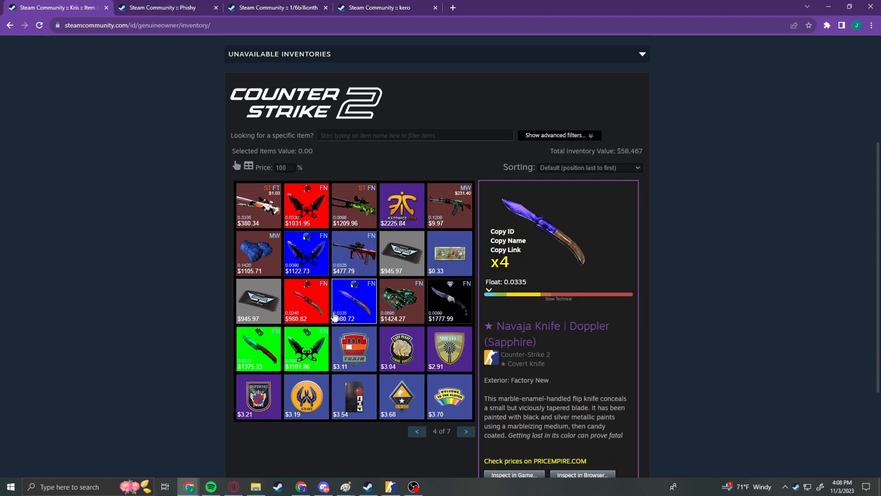
mouse_move(353, 302)
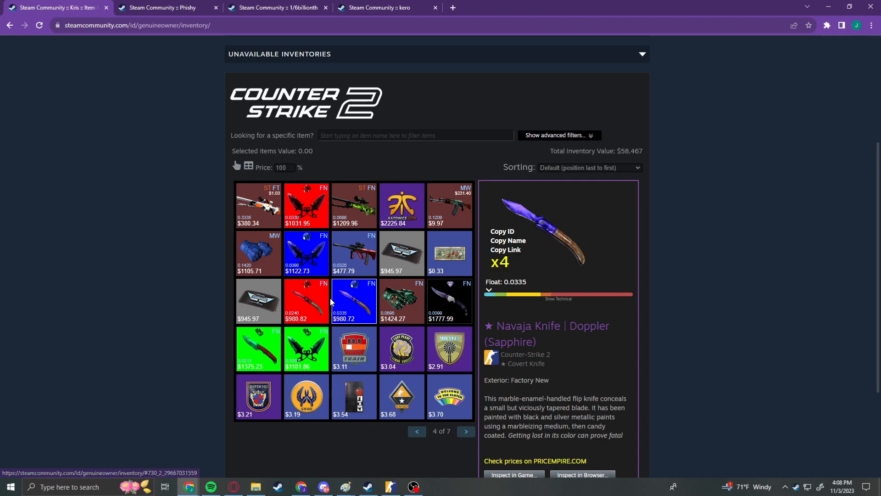
left_click(307, 301)
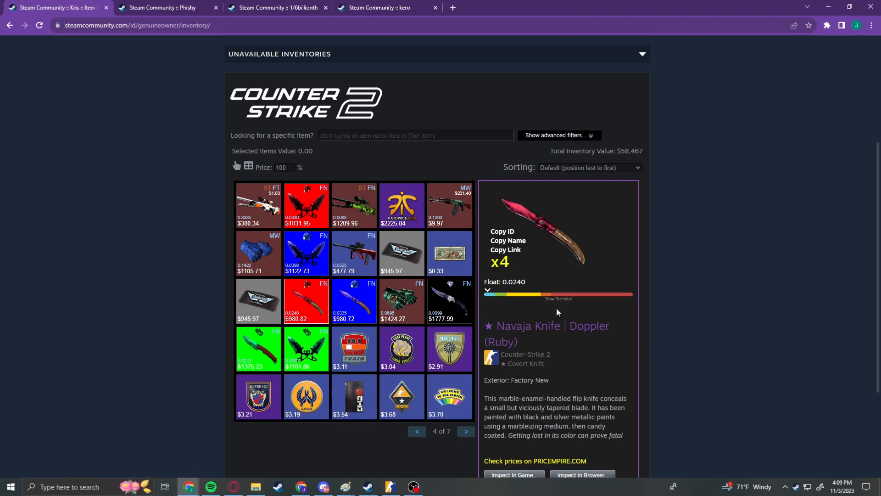
mouse_move(306, 254)
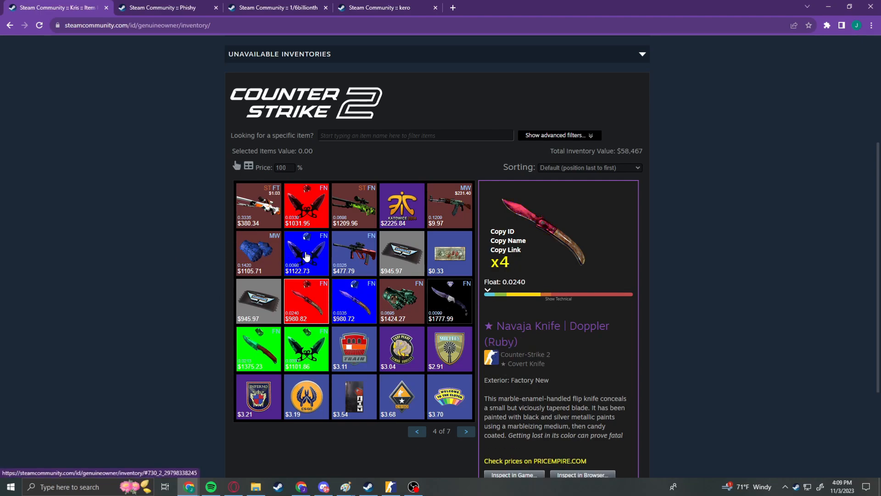
left_click(306, 254)
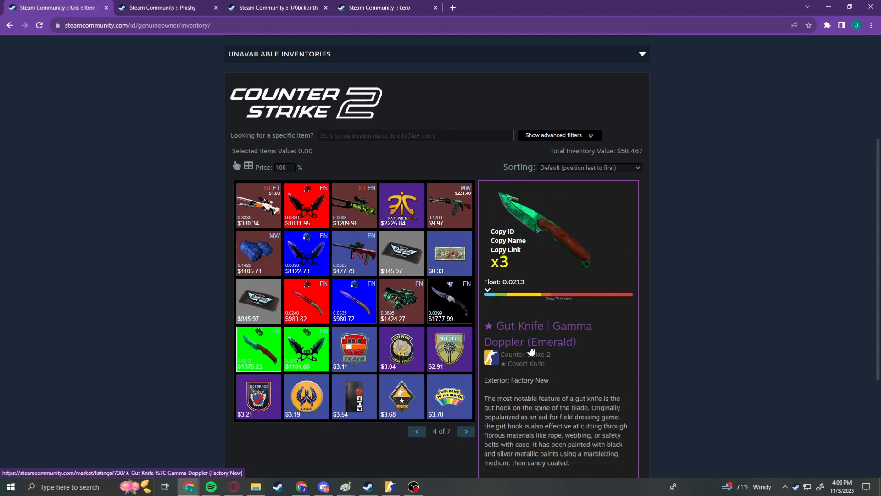
left_click(306, 349)
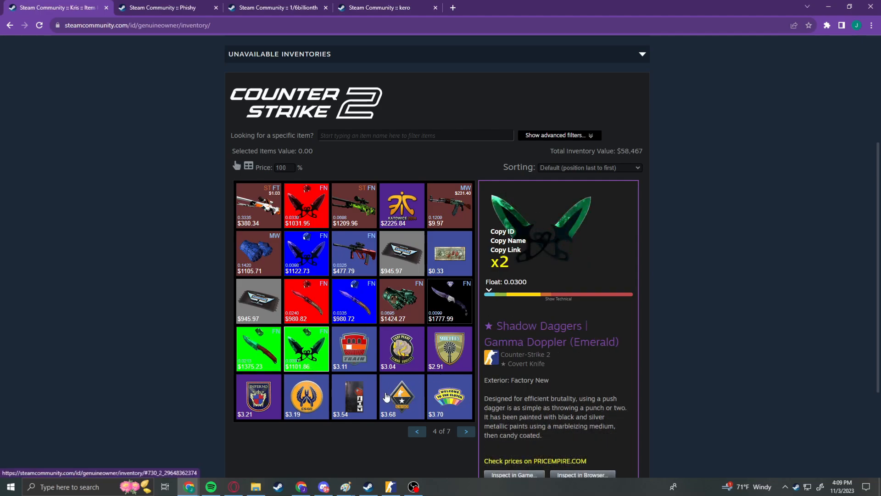
- Inspect StatTrak Shadow Daggers (Black Pearl), then highlight the Operation Payback Pass event dates on the next page
left_click(465, 431)
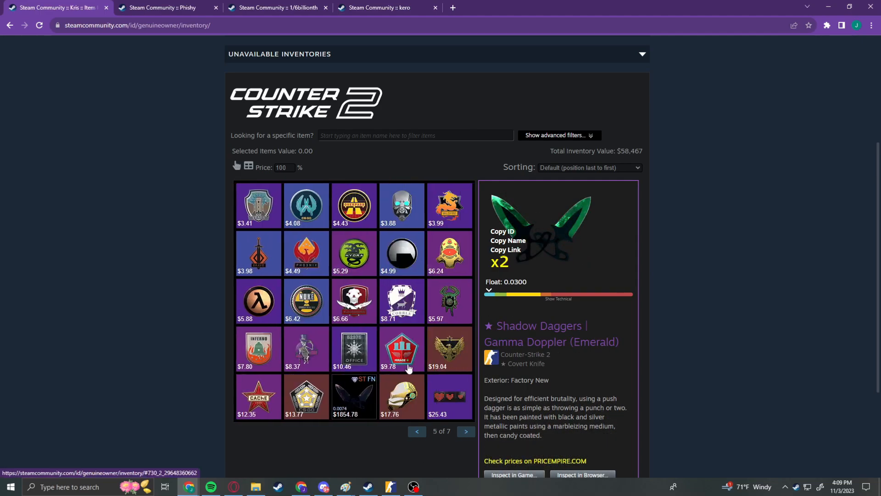
left_click(354, 396)
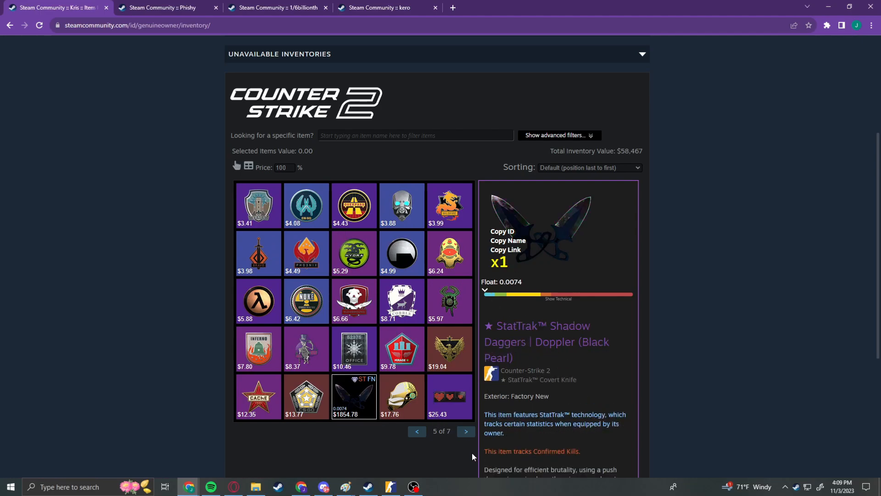
left_click(465, 431)
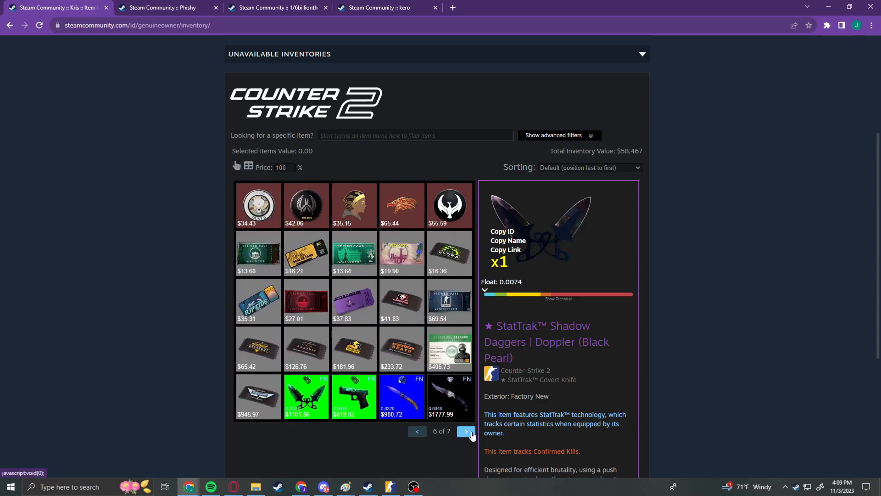
left_click(306, 253)
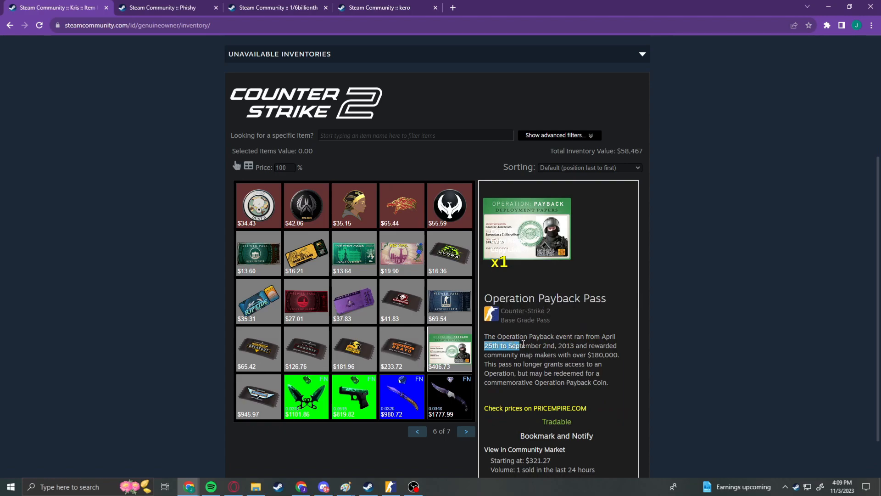
left_click_drag(486, 345, 575, 346)
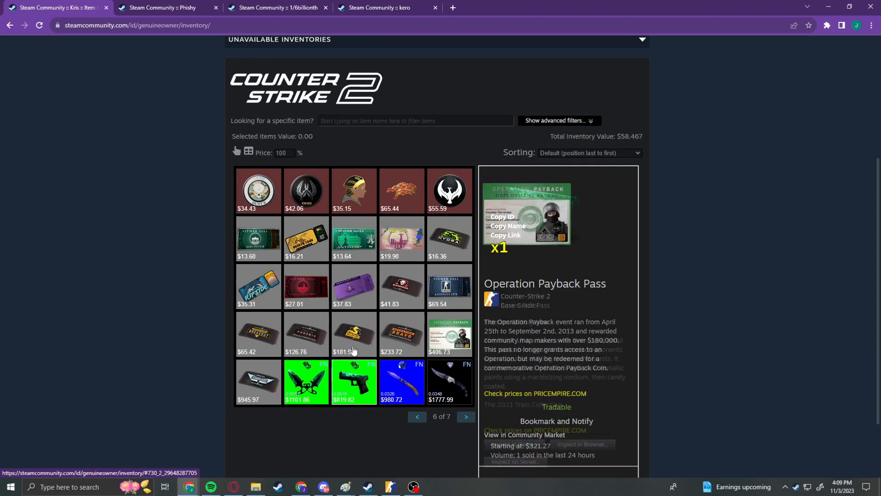
- View Shadow Daggers, Navaja Knife Doppler (Sapphire), Glock-18 Gamma Doppler and Falchion Knife Doppler (Black Pearl)
left_click(354, 382)
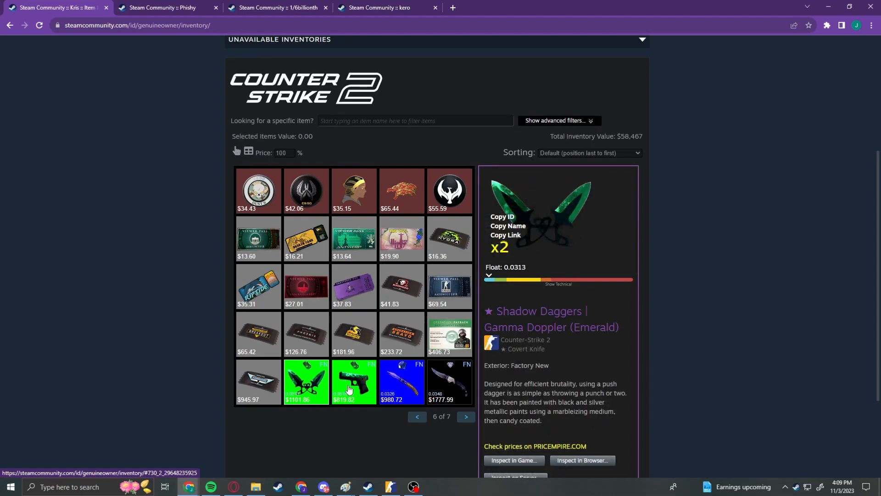
left_click(354, 382)
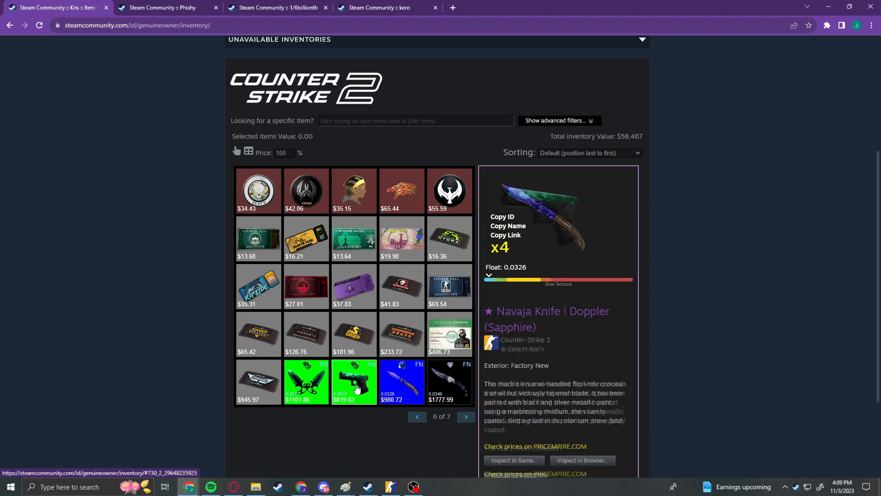
left_click(306, 382)
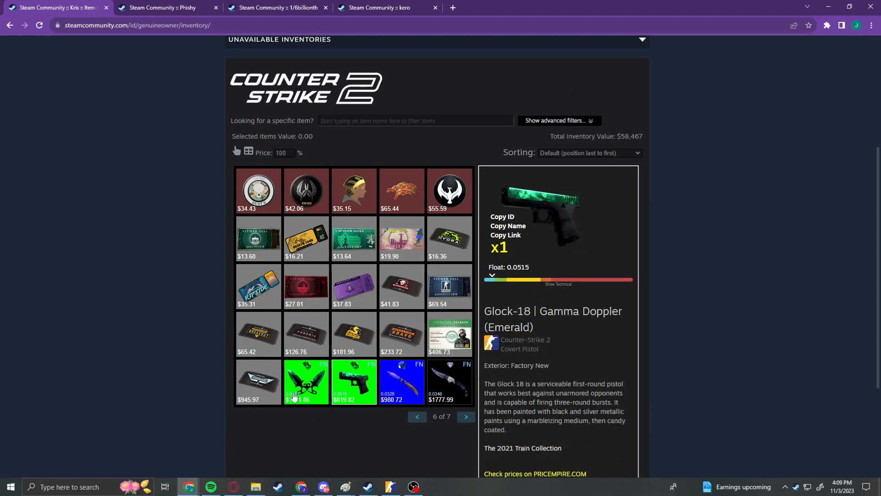
left_click(450, 382)
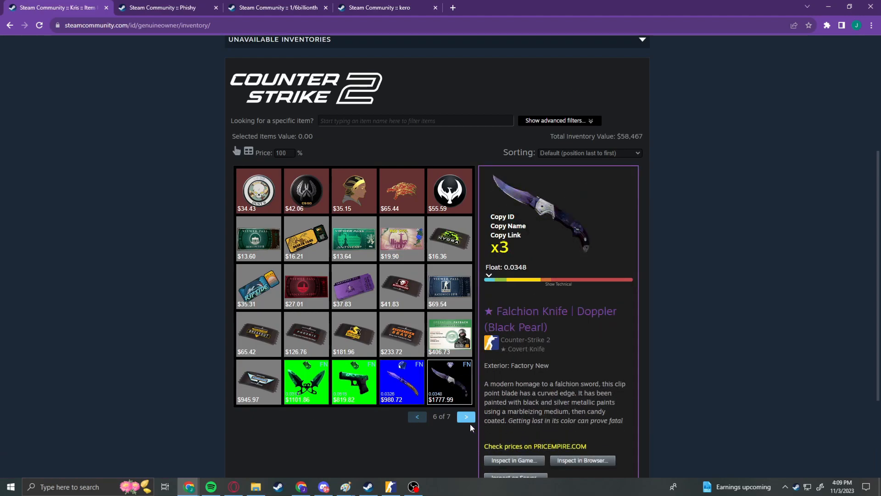
- On page 7, view M4A1-S Blue Phosphor, Storage Unit and Gut Knife Gamma Doppler, then return to page 5
left_click(465, 416)
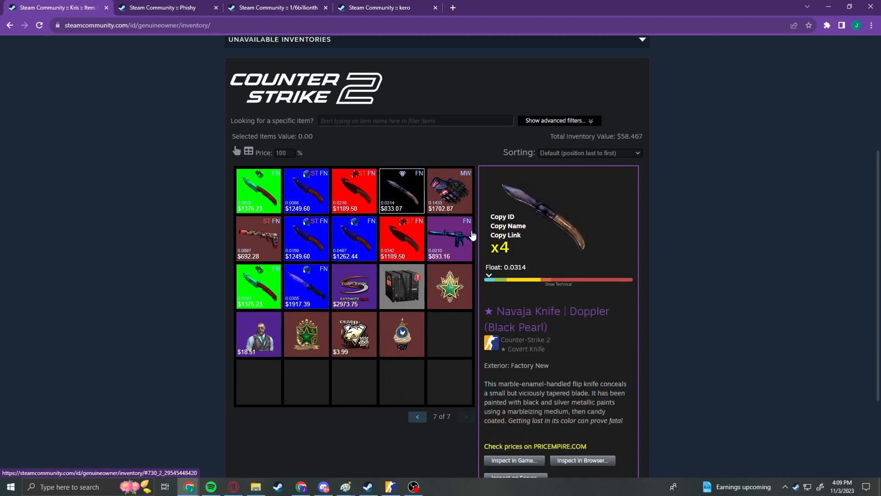
mouse_move(523, 251)
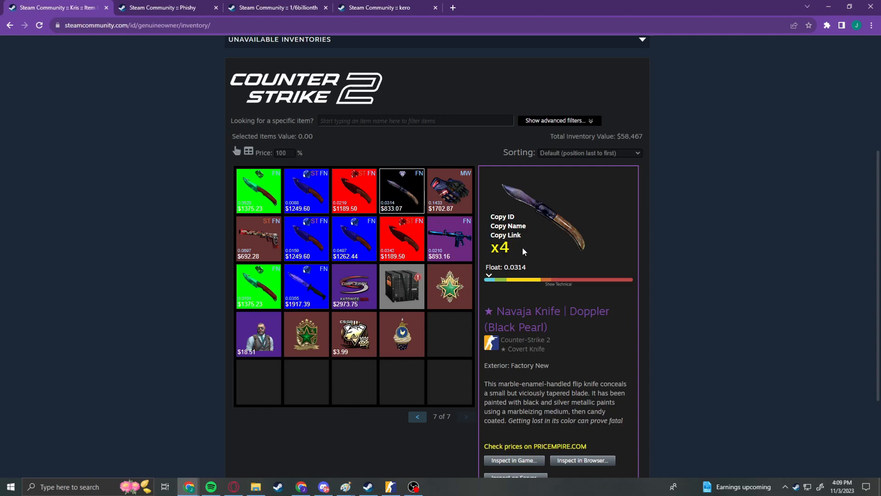
left_click(449, 190)
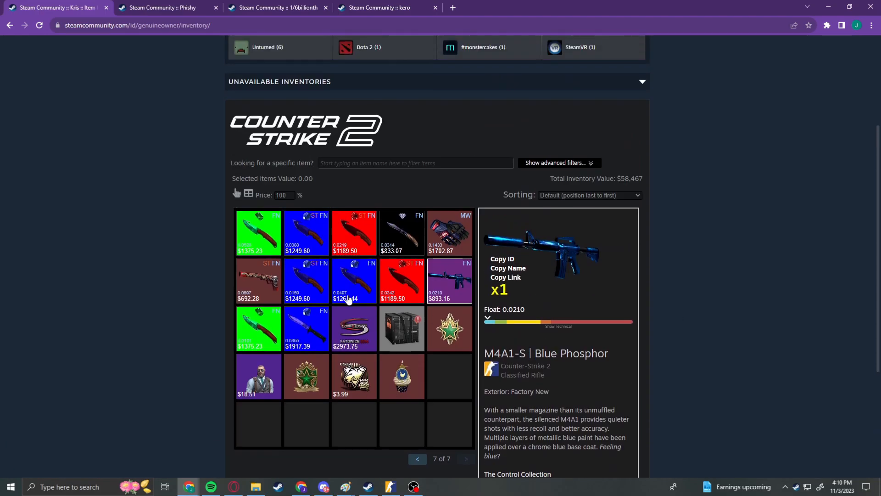
left_click(354, 329)
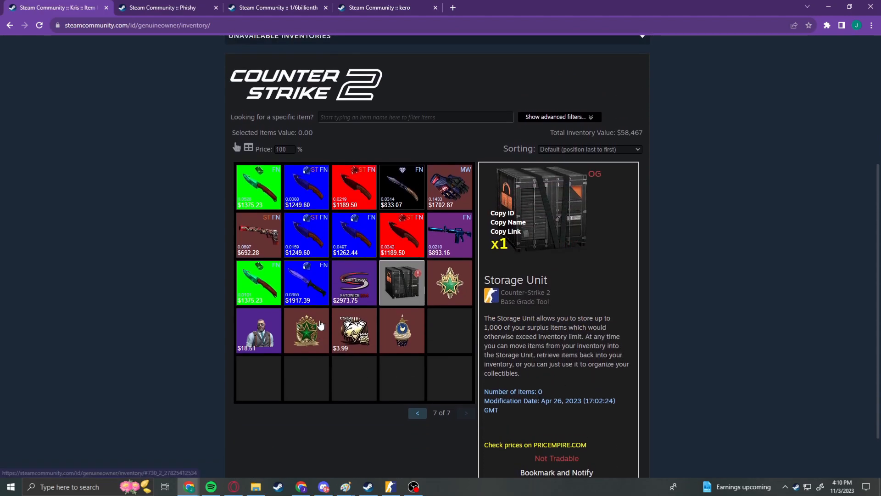
left_click(307, 283)
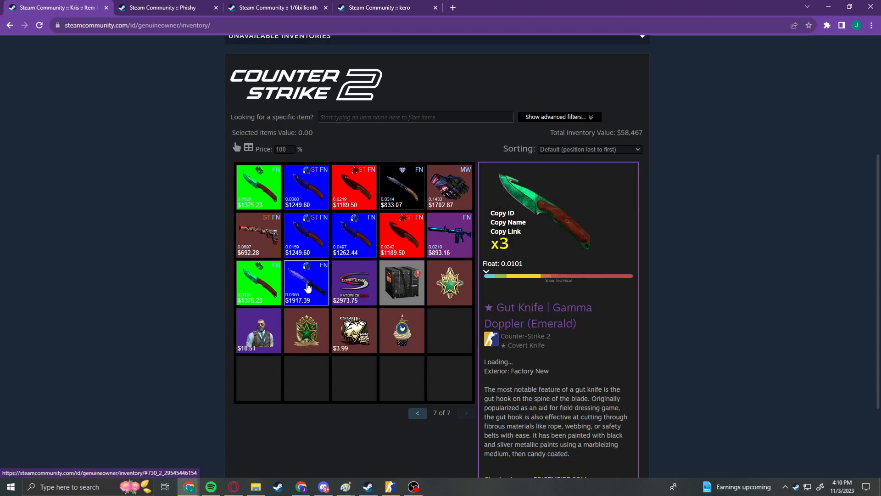
left_click(418, 413)
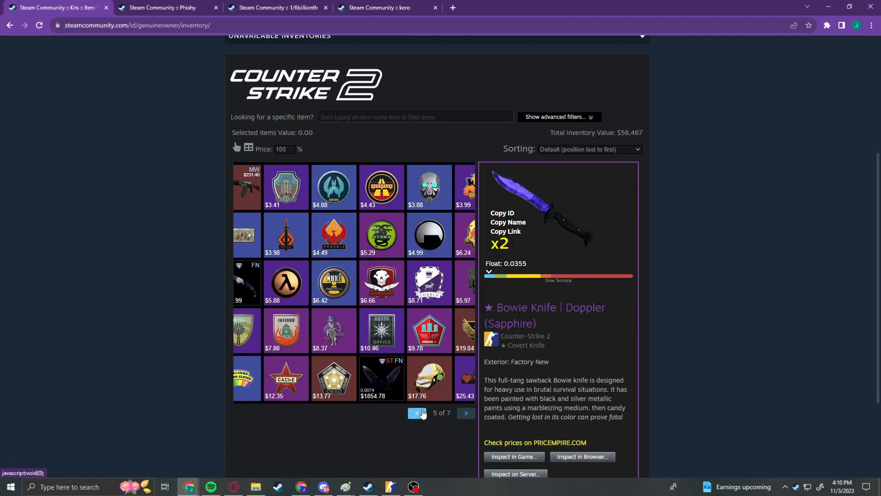
left_click(419, 412)
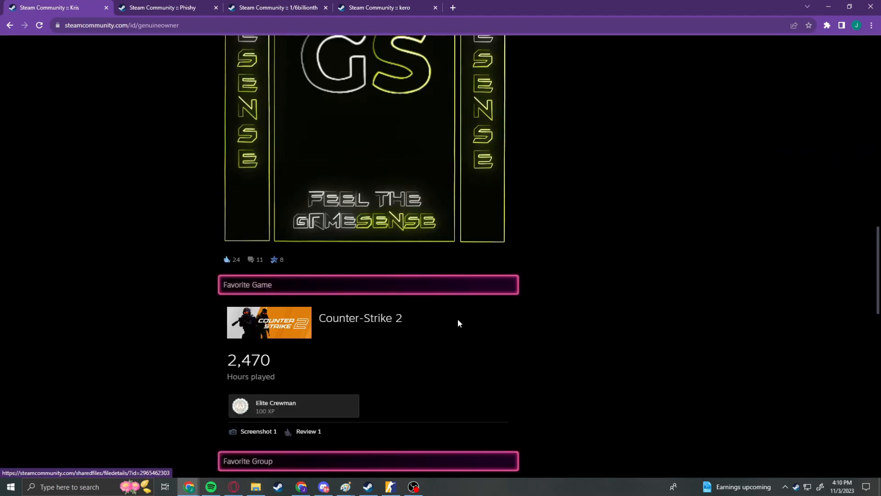
scroll("down", 3)
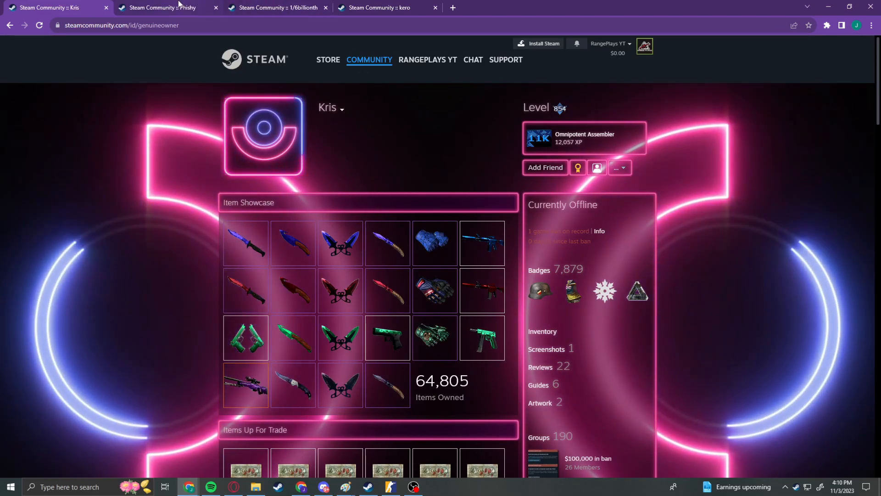
left_click(163, 7)
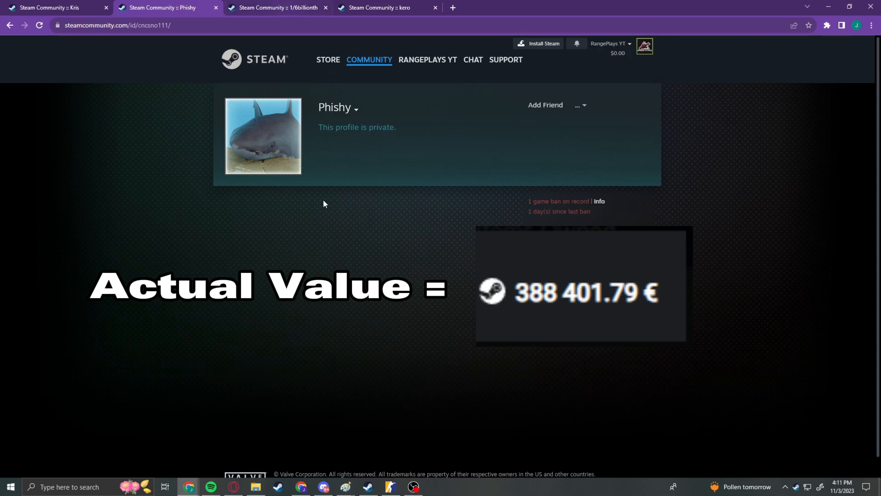
- Switch to the 1/6billionth profile with 4,119 items and open its inventory
left_click(276, 7)
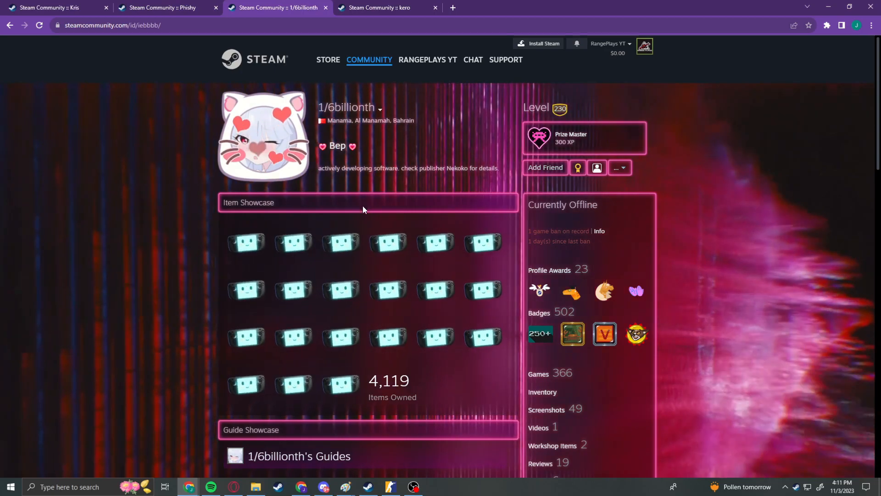
scroll("down", 3)
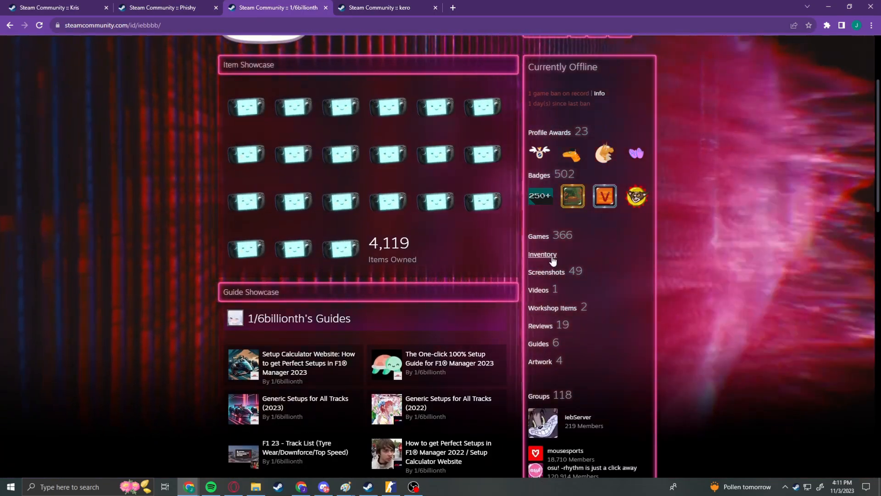
left_click(542, 253)
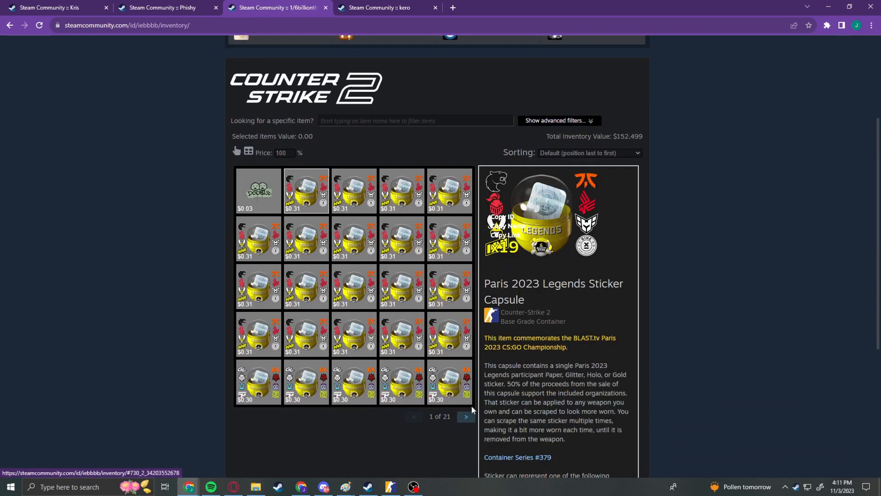
- Page forward, viewing StatTrak M4A4 Temukau, AWP Dragon Lore, AK-47 Wild Lotus and M4A1-S Hot Rod
left_click(465, 417)
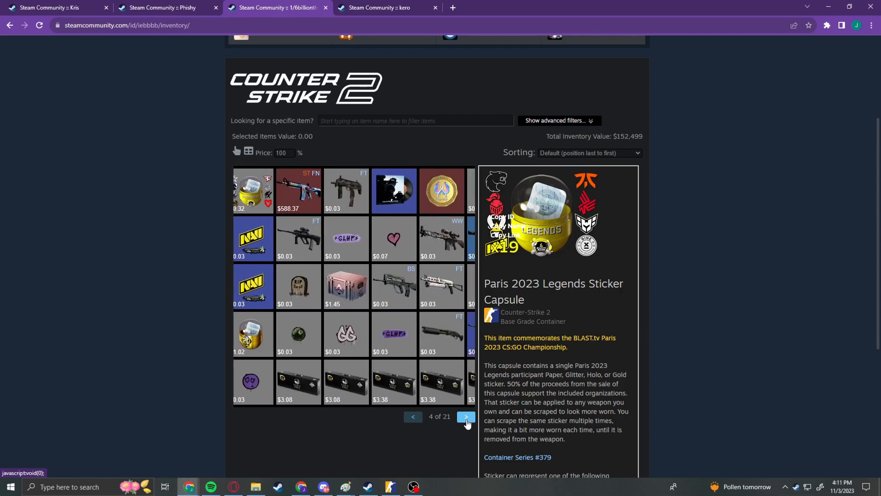
left_click(466, 416)
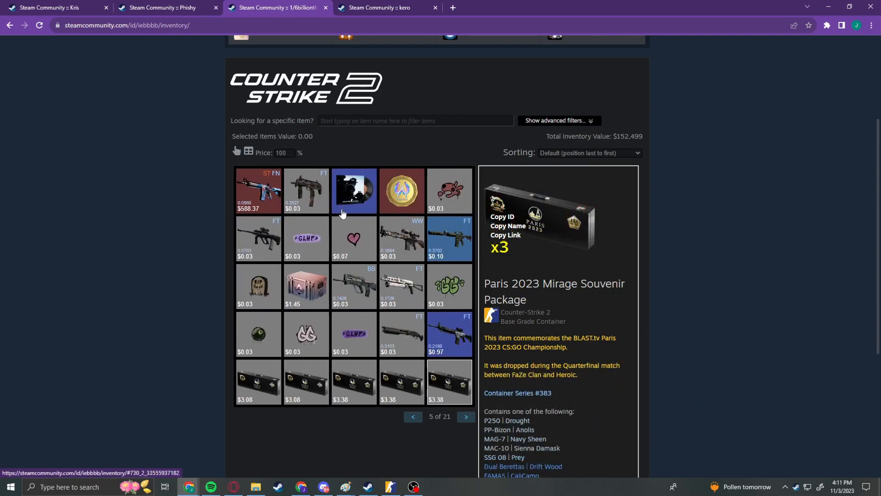
left_click(258, 190)
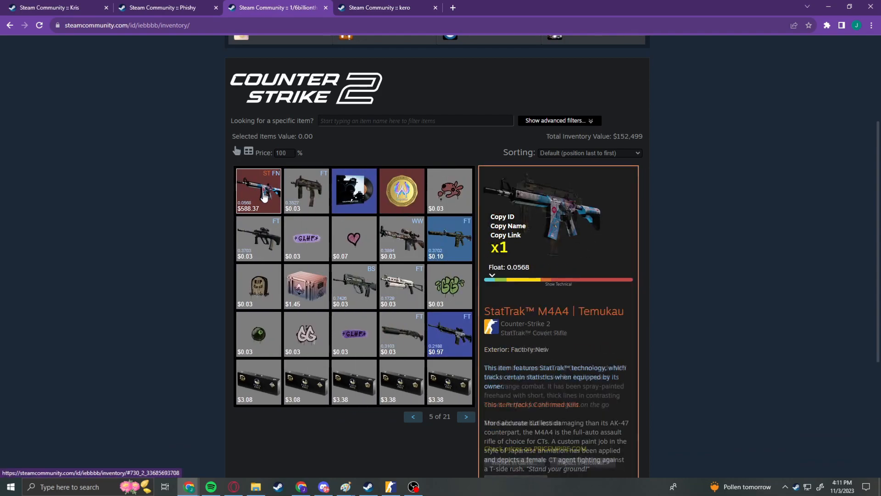
left_click(465, 416)
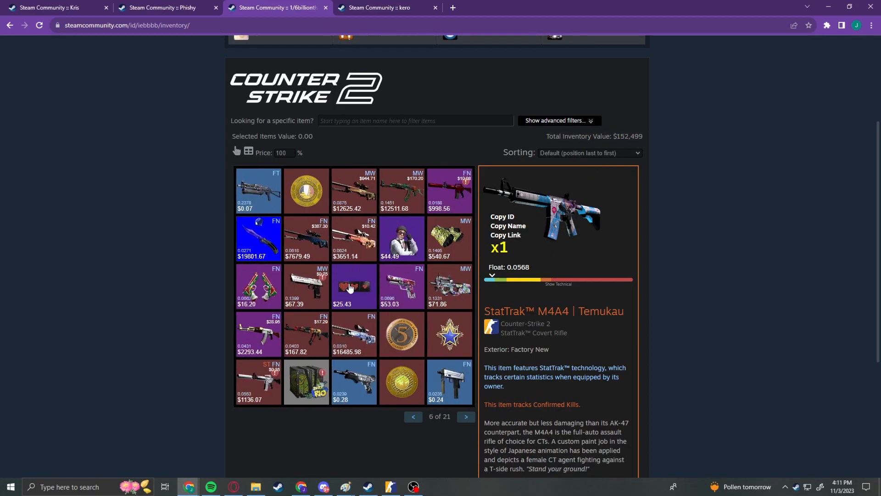
left_click(450, 191)
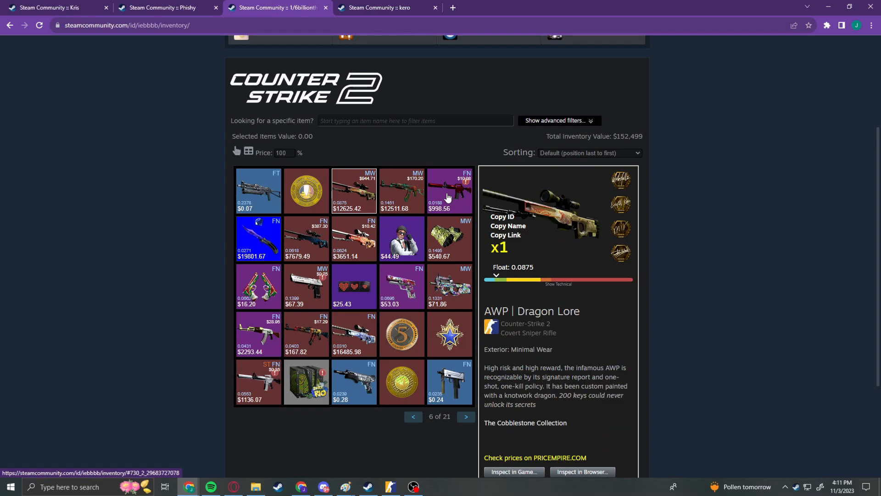
left_click(402, 191)
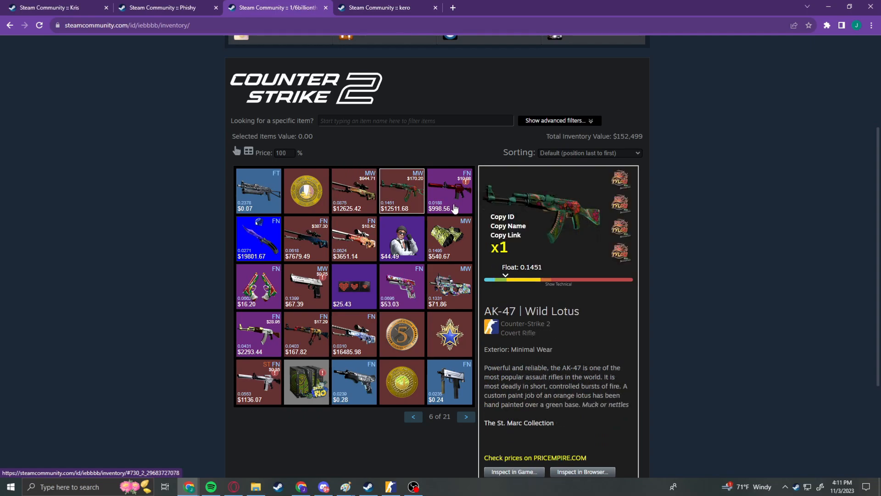
left_click(449, 191)
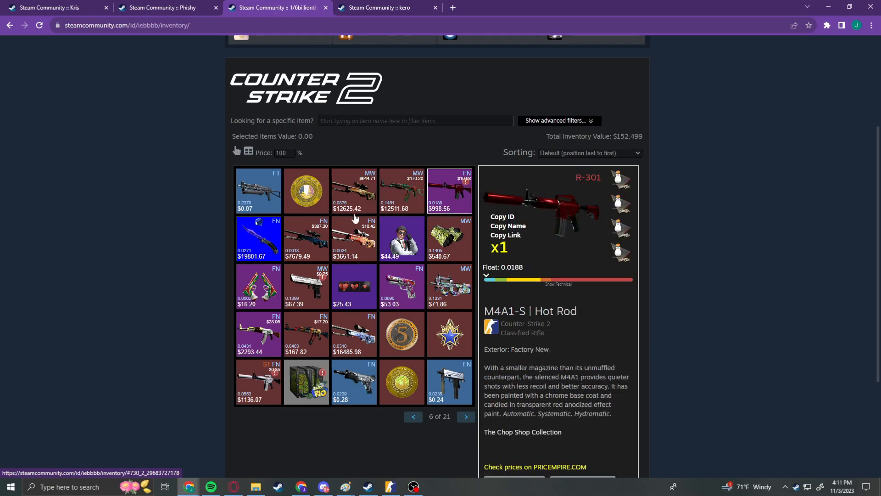
- View Butterfly Knife Sapphire Doppler, CAUTION! hand wraps, Desert Eagle Printstream, AWP Gungnir and StatTrak M4A1-S Printstream
left_click(258, 238)
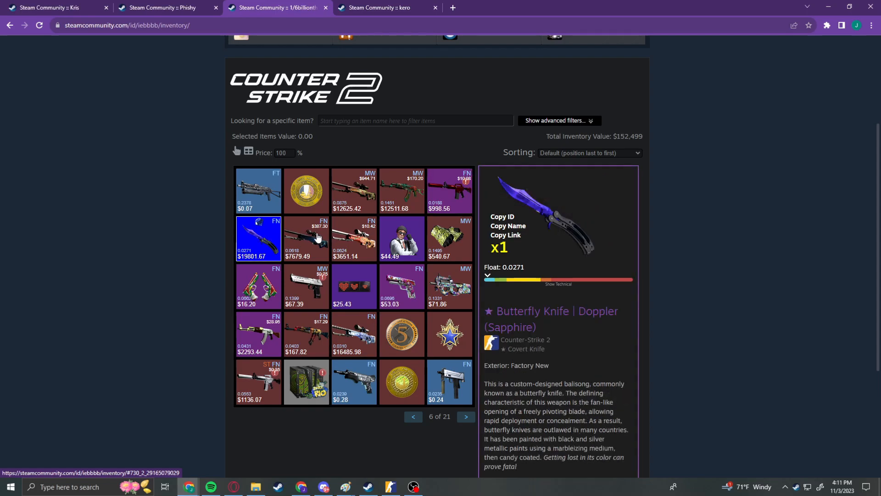
mouse_move(312, 244)
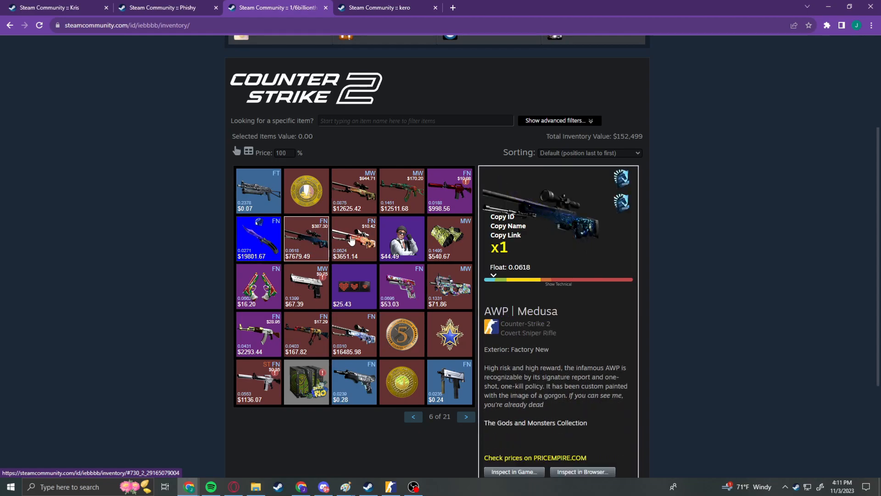
left_click(450, 239)
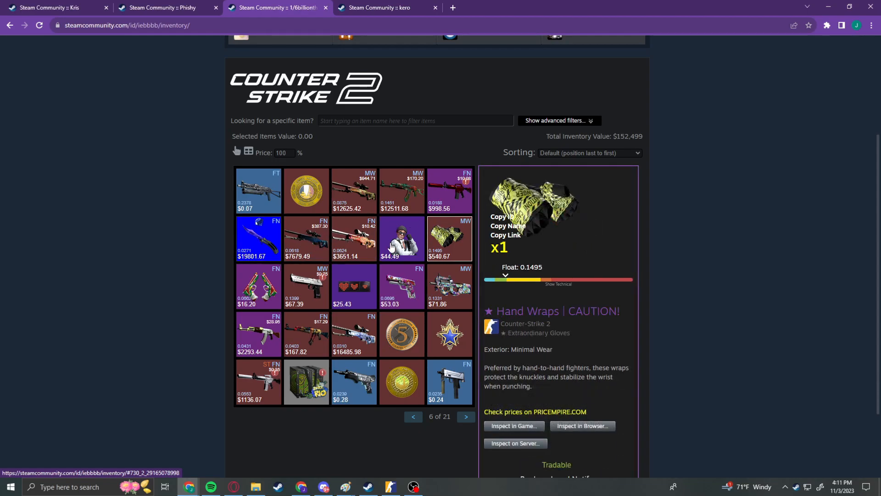
left_click(306, 286)
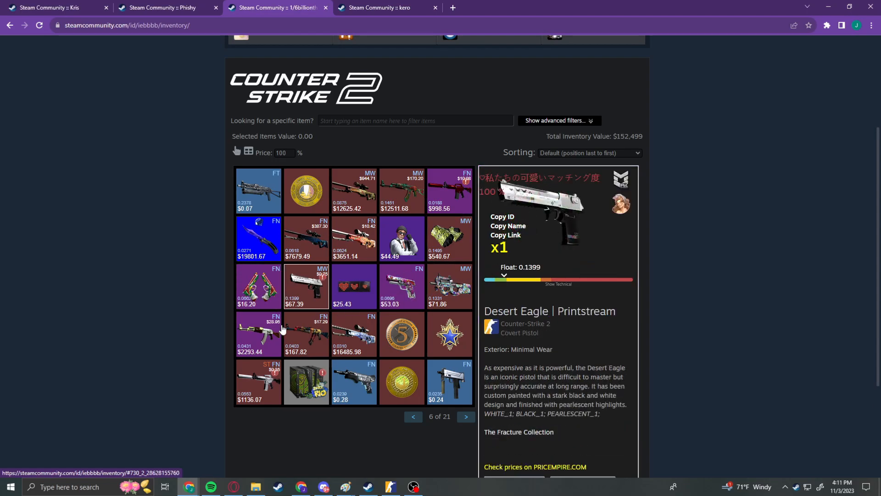
left_click(258, 335)
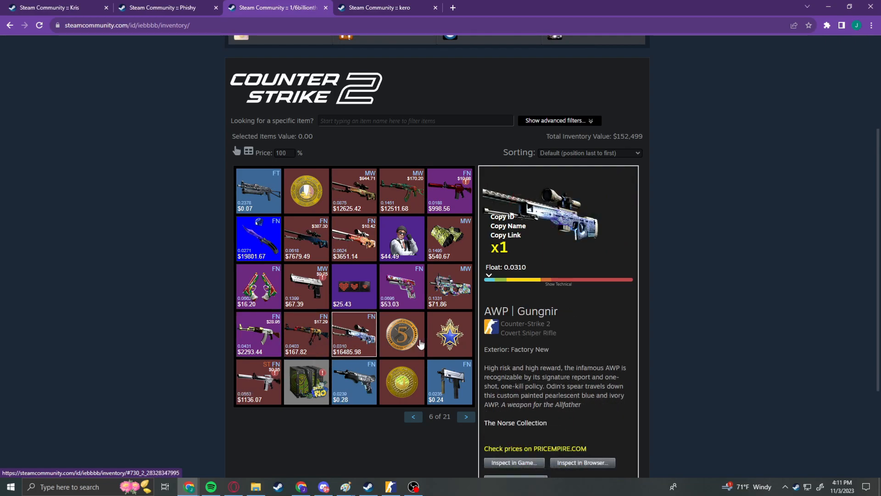
left_click(449, 335)
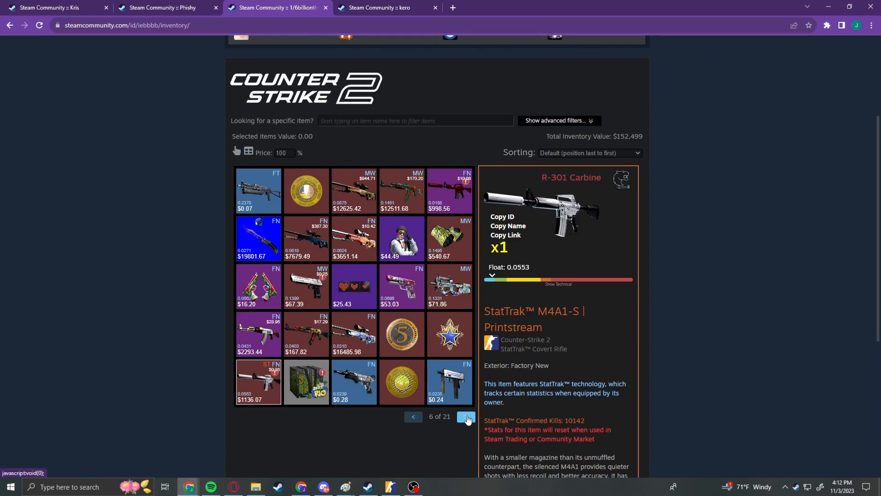
- Advance to inventory page 10 and view the StatTrak Desert Eagle Printstream
left_click(465, 416)
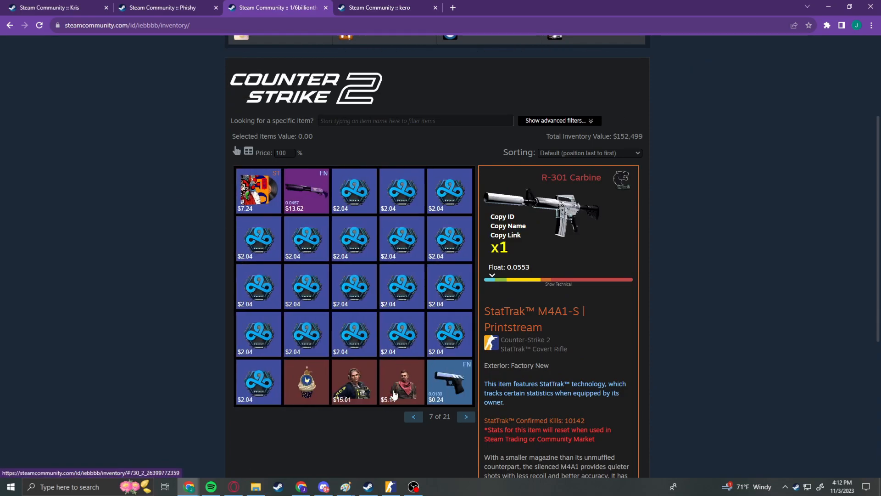
left_click(466, 417)
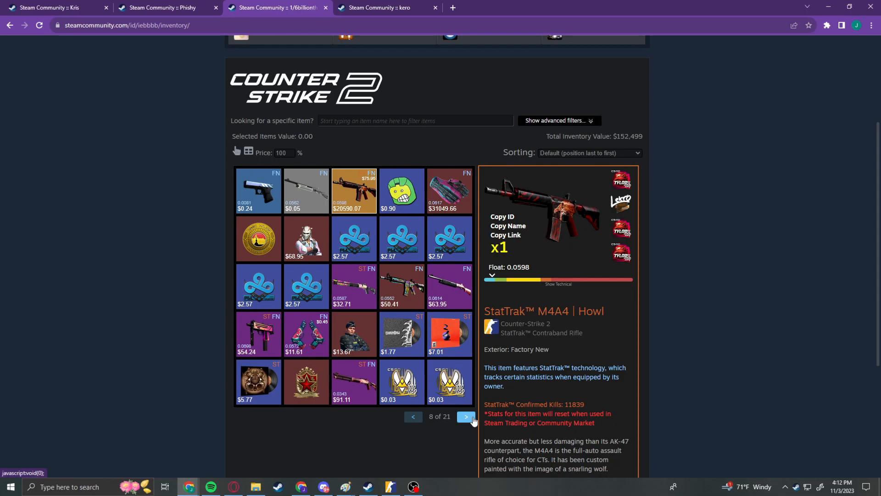
left_click(466, 416)
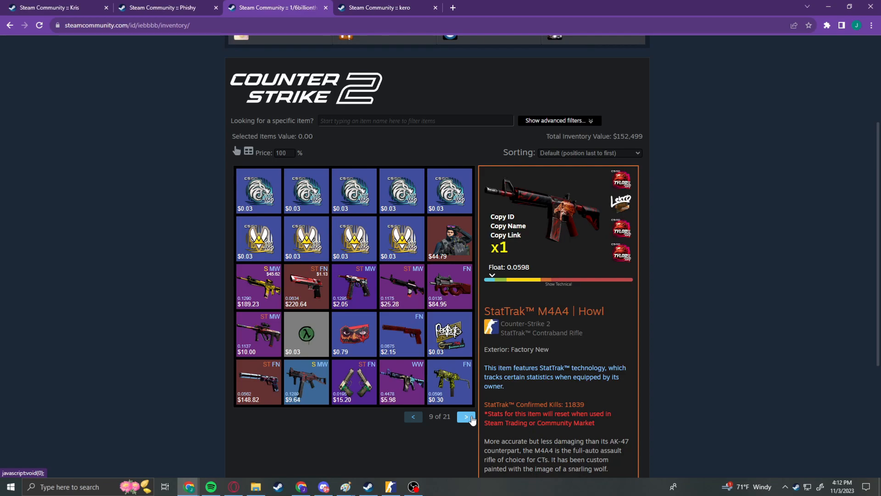
left_click(466, 416)
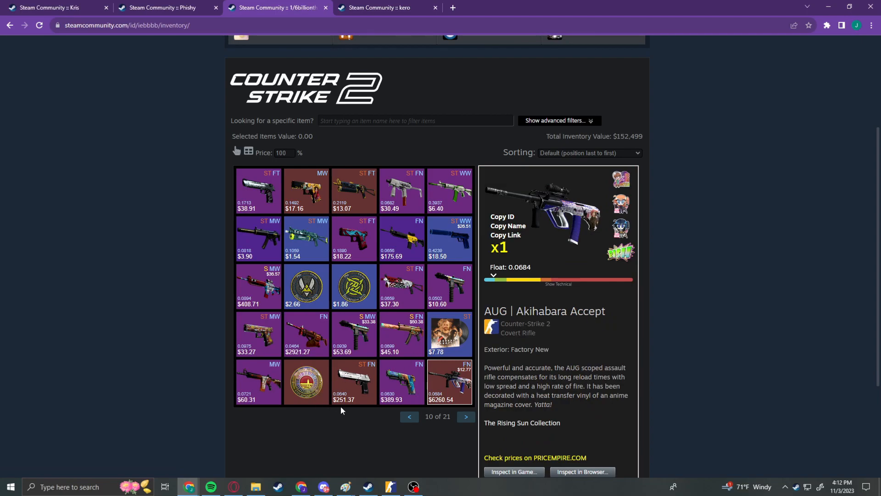
left_click(354, 383)
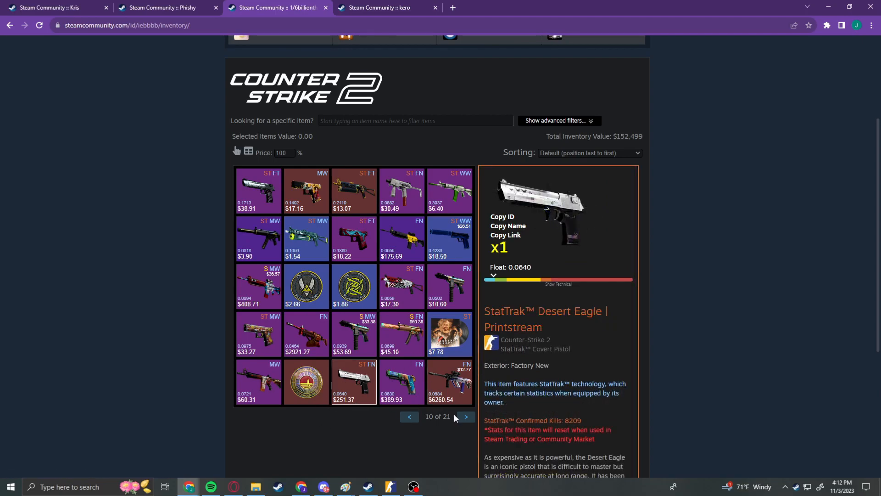
- Through page 12, view USP-S Whiteout, SCAR-20 Emerald, Berlin 2019 capsule and StatTrak SG 553 Colony IV
left_click(466, 416)
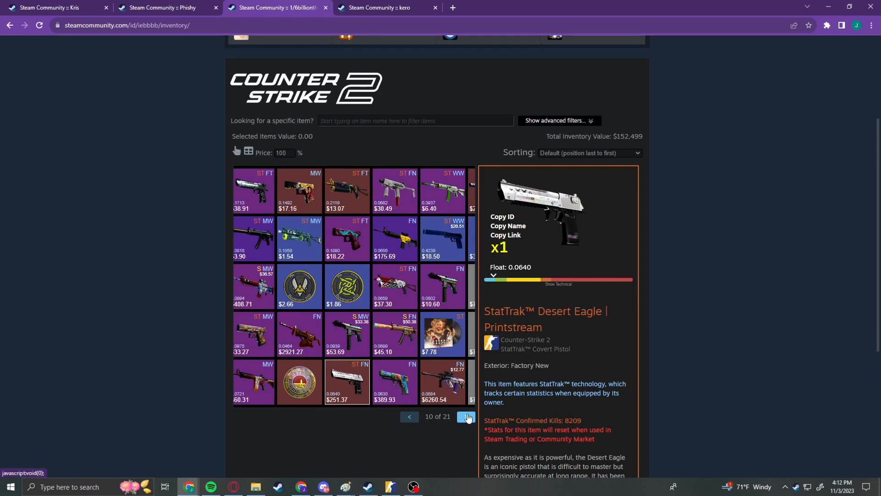
left_click(465, 417)
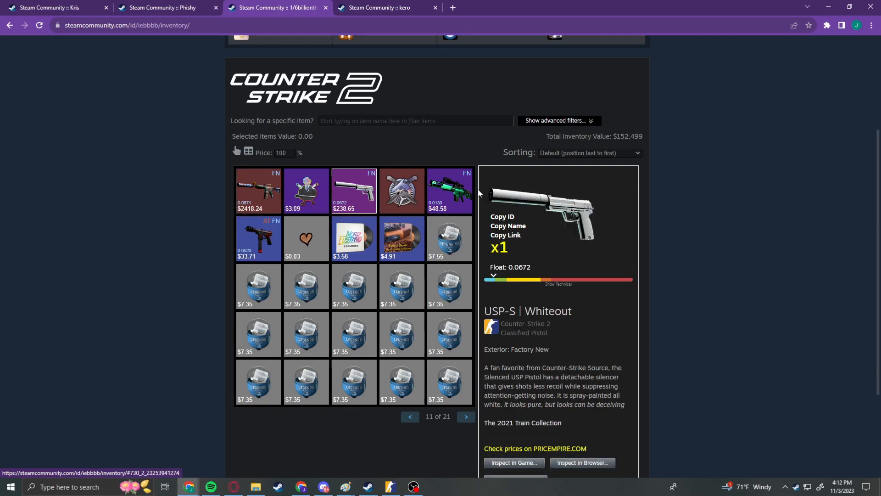
left_click(449, 191)
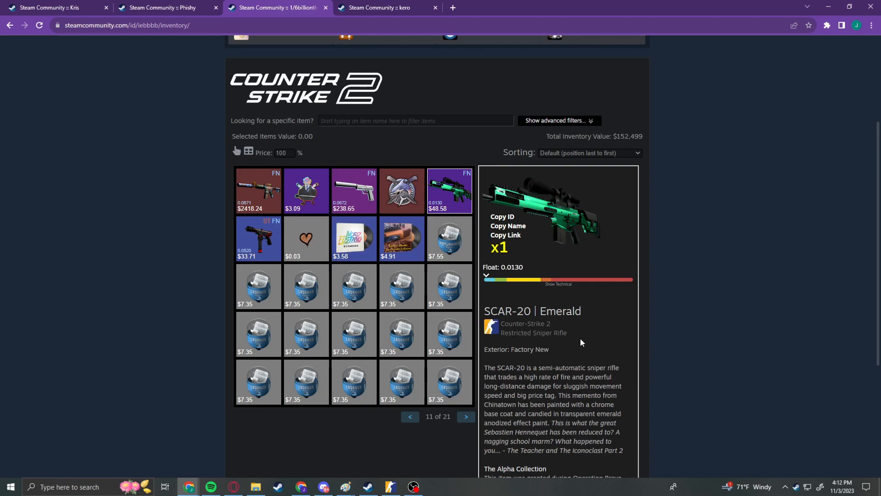
left_click(466, 417)
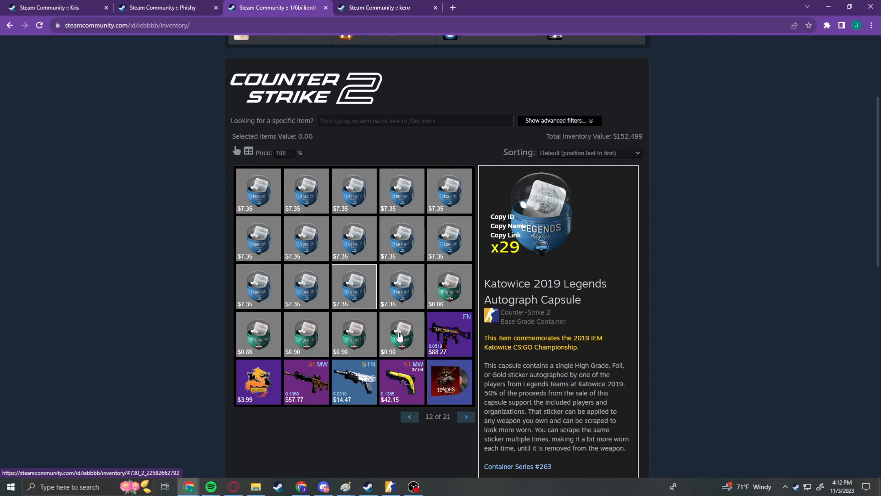
left_click(401, 335)
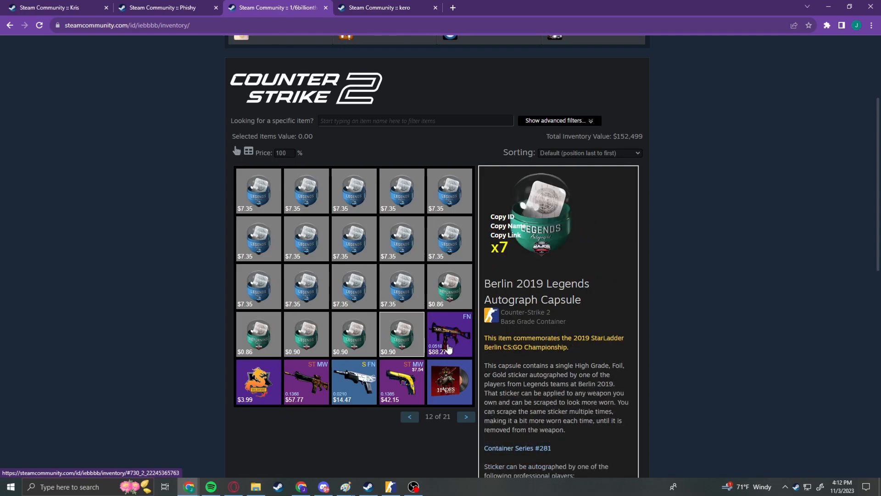
left_click(305, 383)
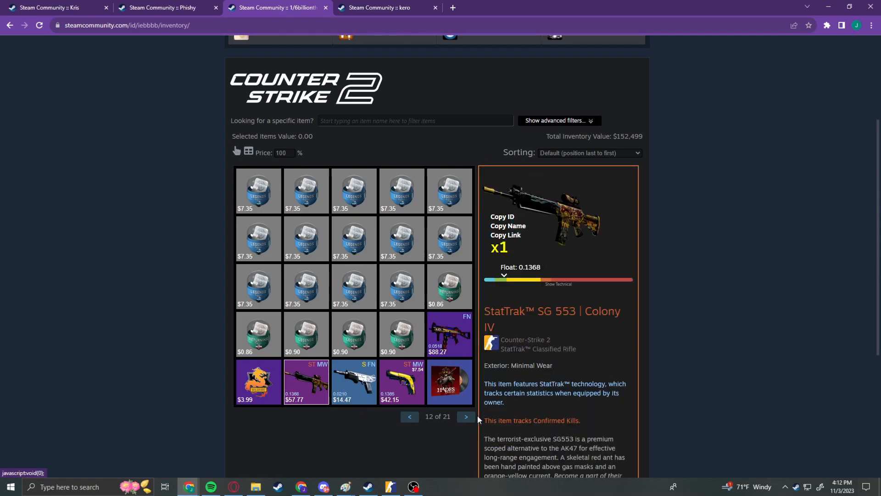
- On page 13, view two Storage Units and the Galil AR | Phoenix Blacklight
left_click(466, 416)
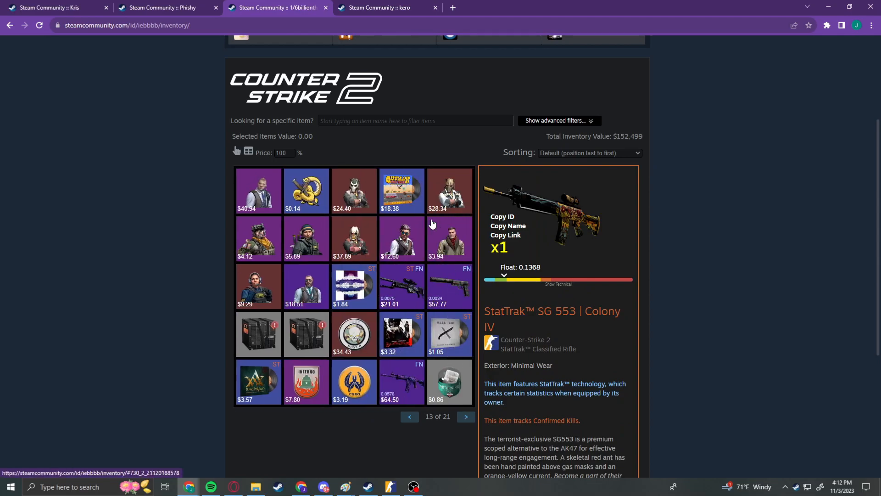
left_click(258, 335)
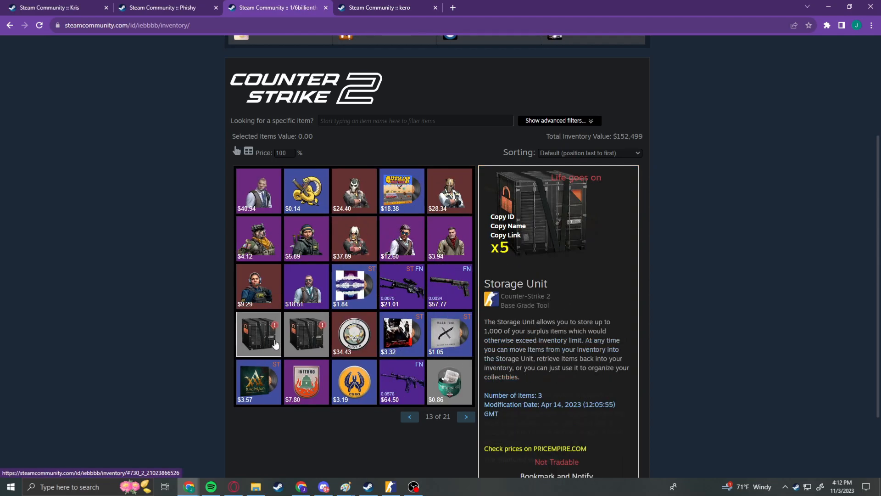
left_click(306, 334)
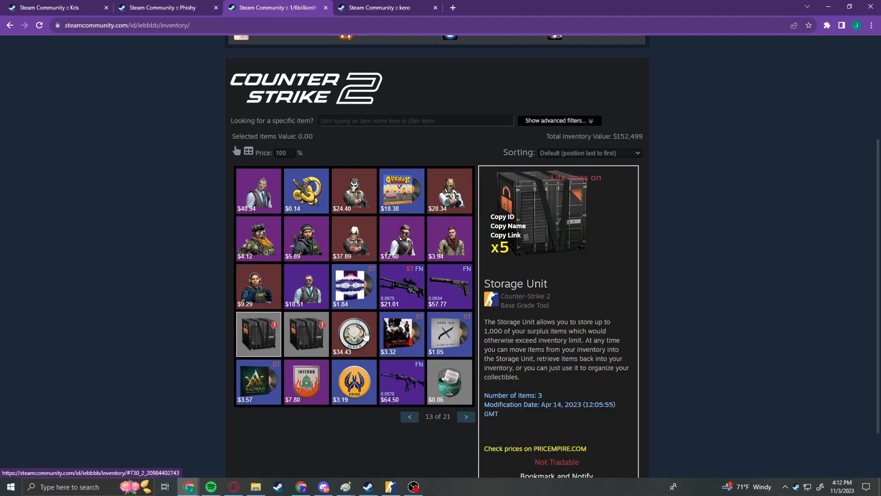
left_click(401, 382)
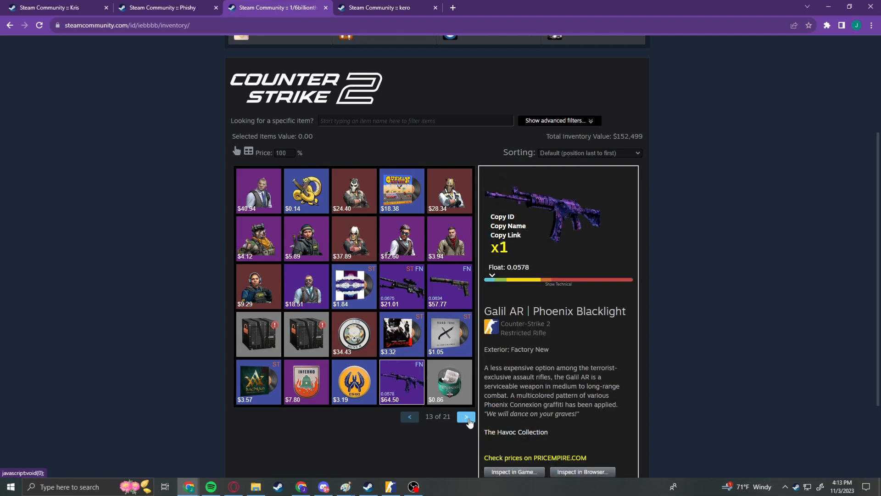
- Advance from page 14 to page 19 and view the StatTrak™ G3SG1 | Flux
left_click(465, 416)
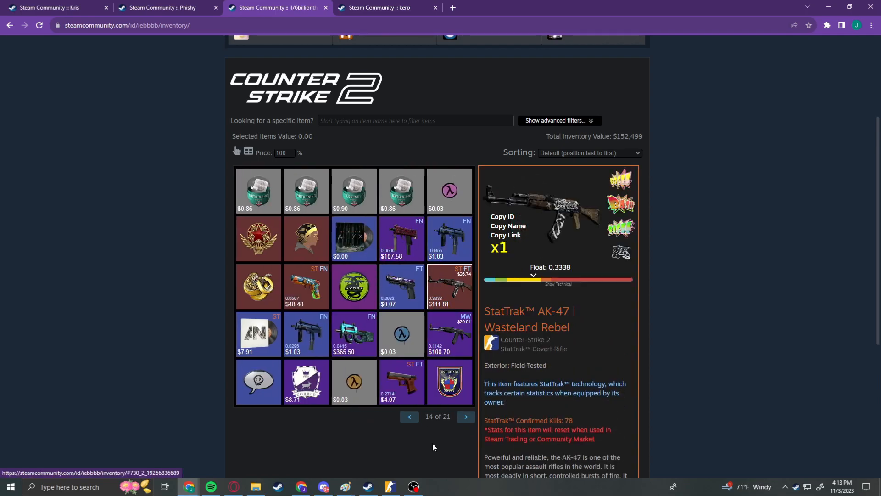
left_click(466, 417)
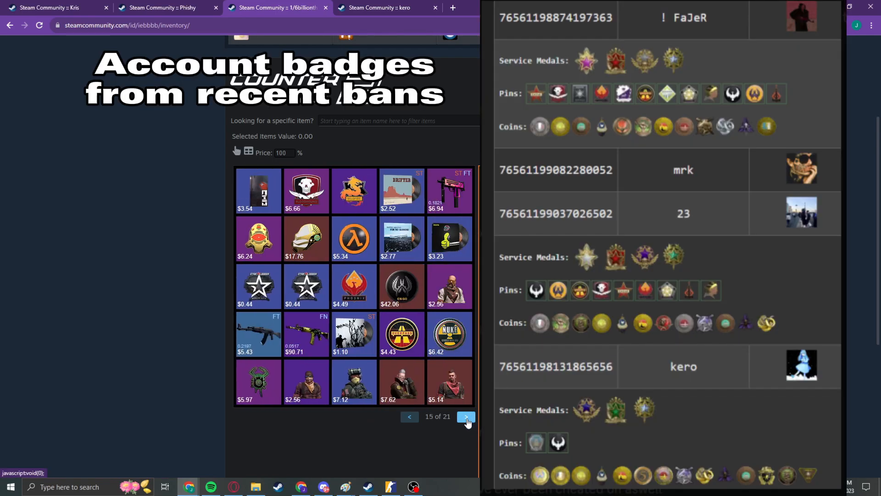
left_click(465, 417)
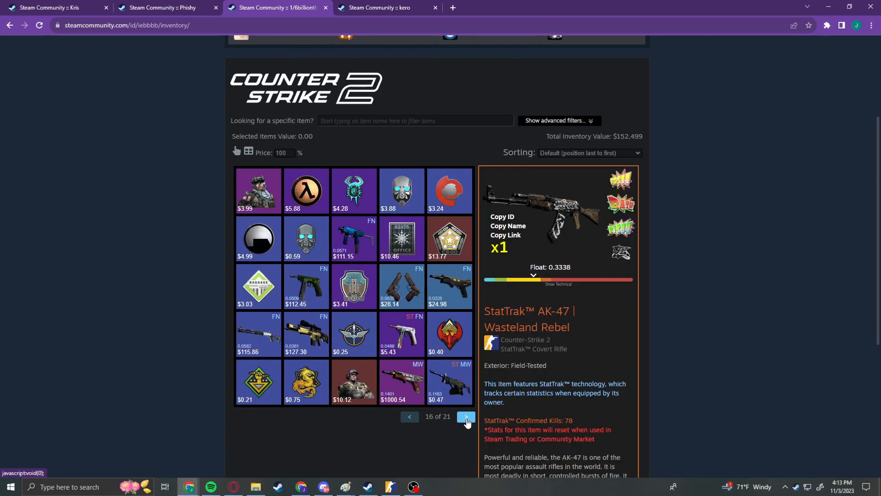
left_click(466, 416)
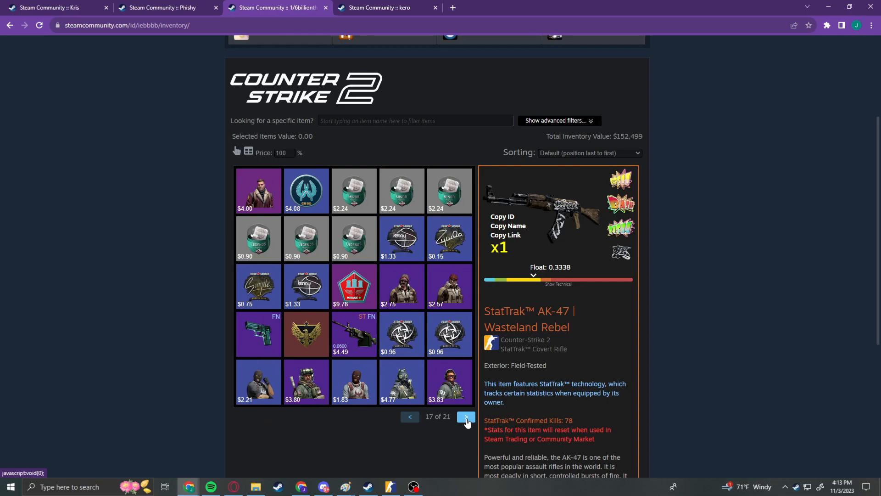
left_click(466, 417)
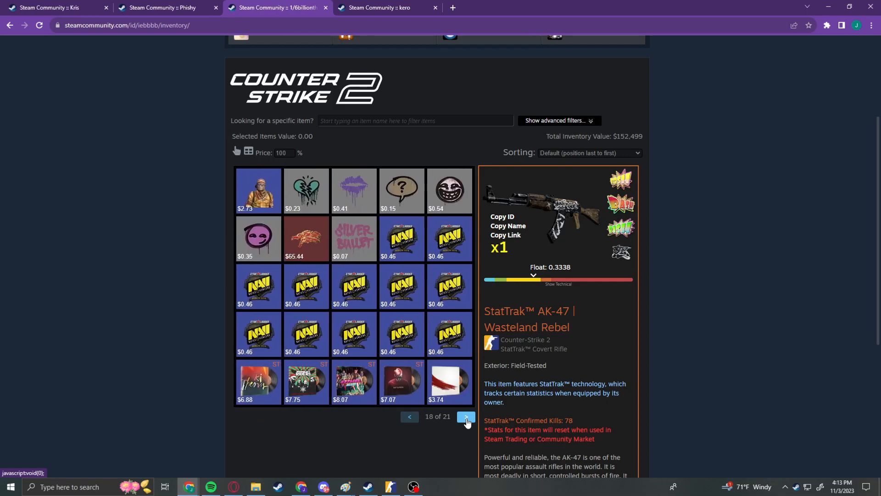
left_click(465, 416)
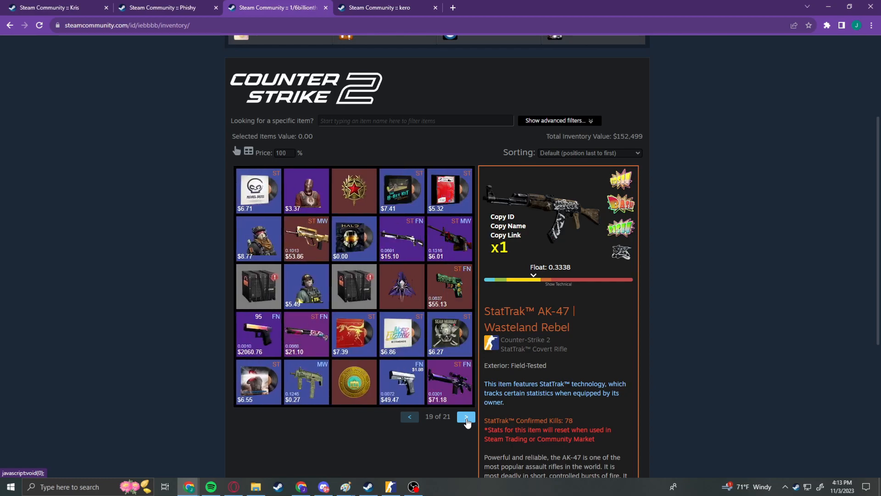
left_click(450, 382)
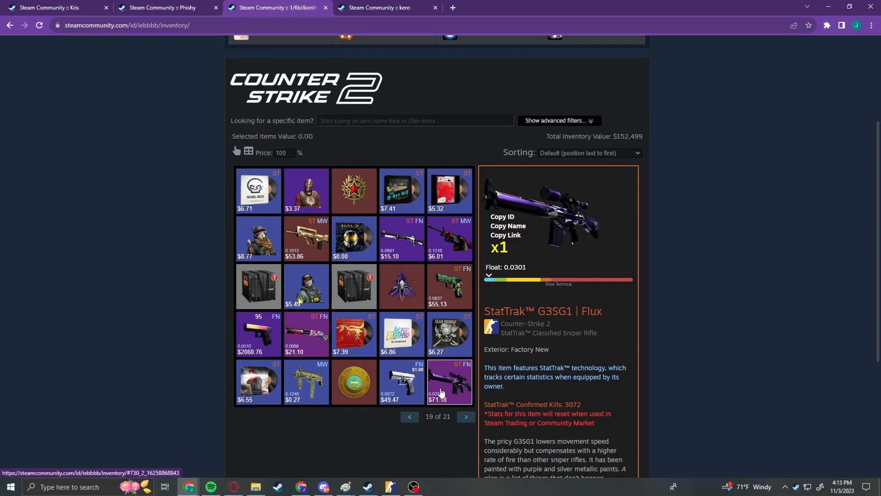
scroll("down", 3)
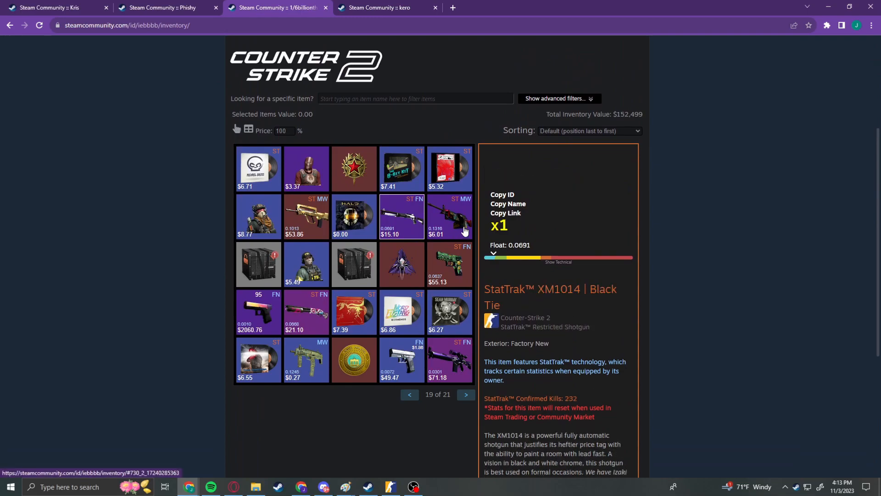
- Advance through pages 20 and 21 and view the UMP-45 | Minotaur's Labyrinth details
left_click(466, 394)
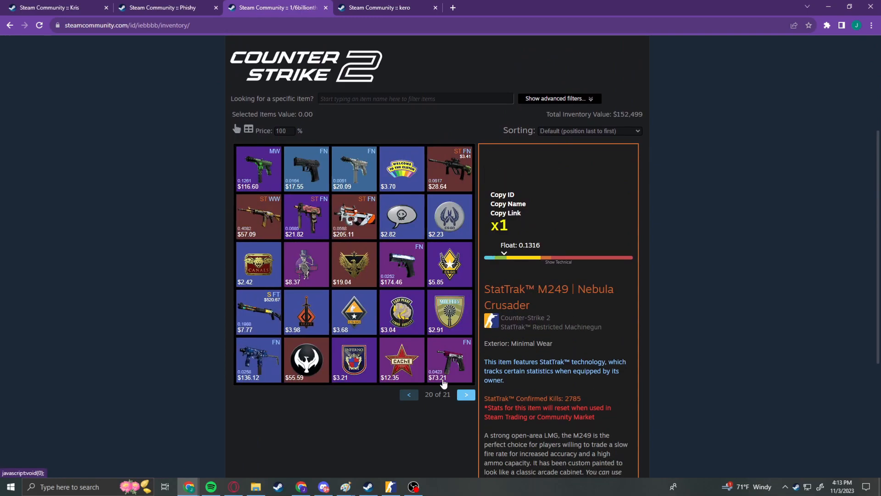
left_click(465, 394)
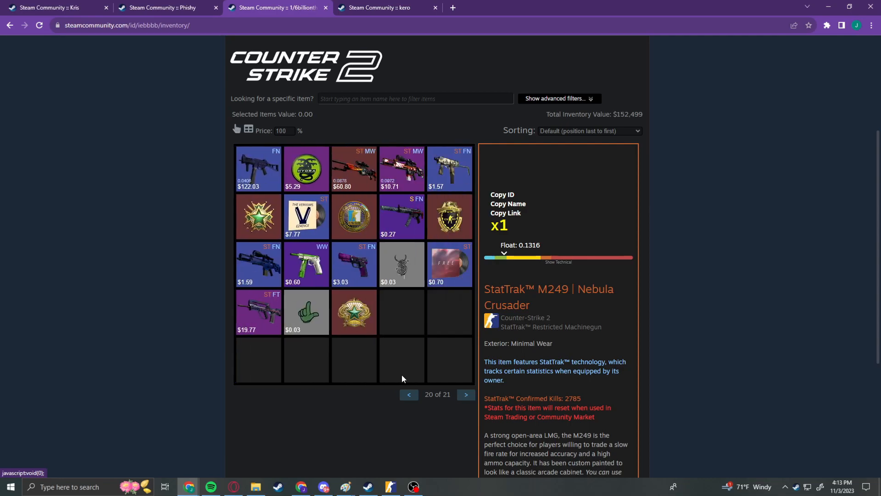
left_click(465, 394)
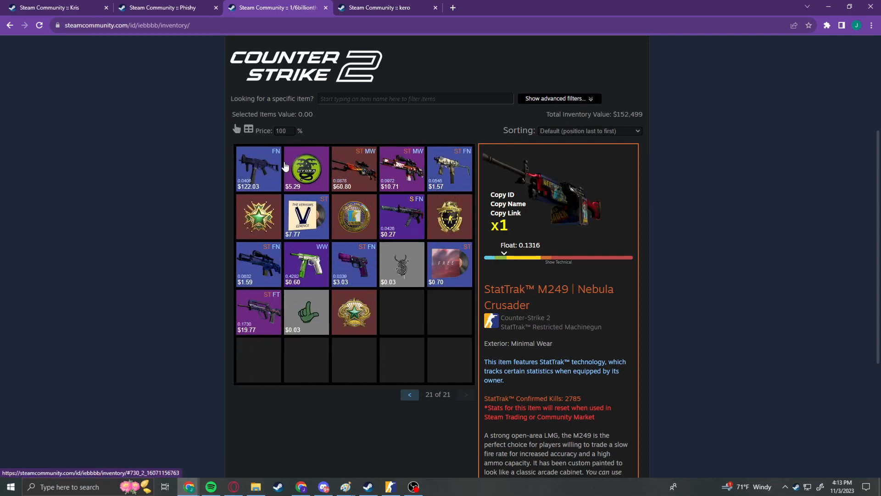
left_click(258, 168)
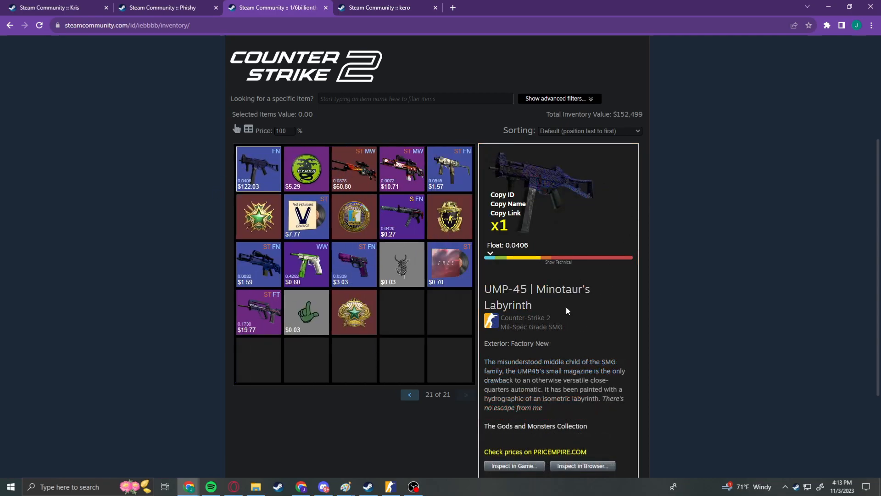
scroll("down", 3)
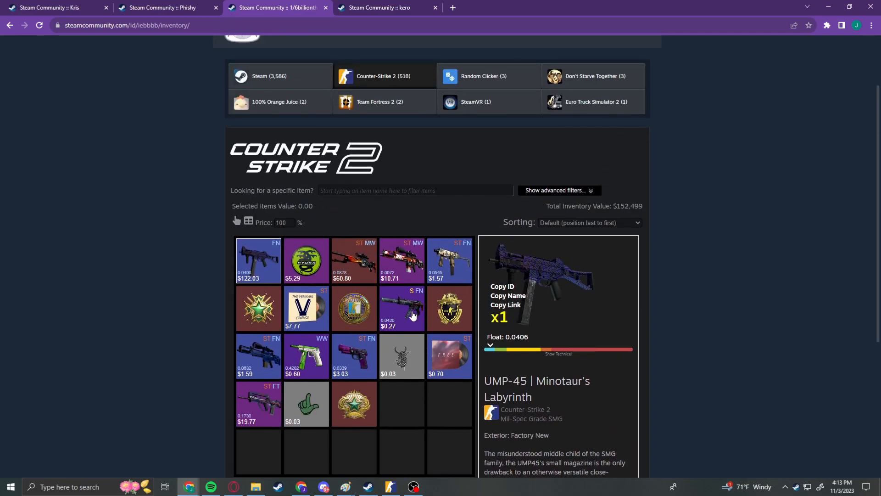
scroll("down", 3)
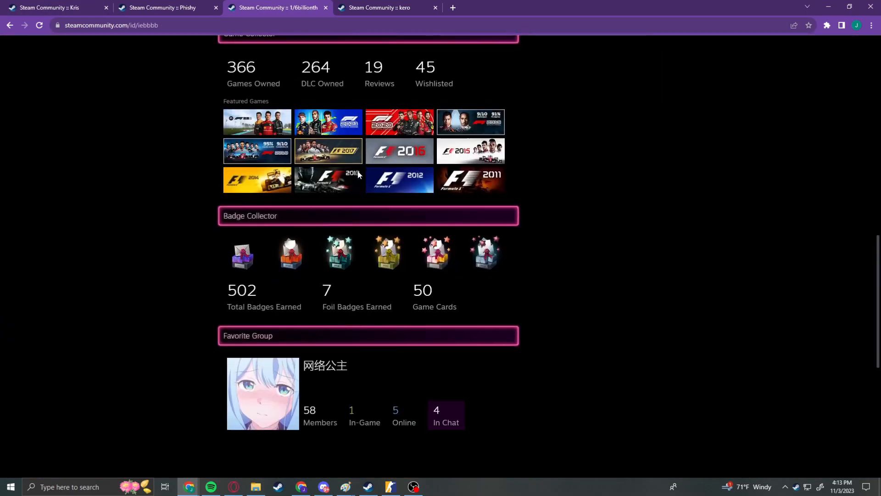
- From Nara's comment, open the linked profile with 558 badges and 5,949 items
scroll("down", 3)
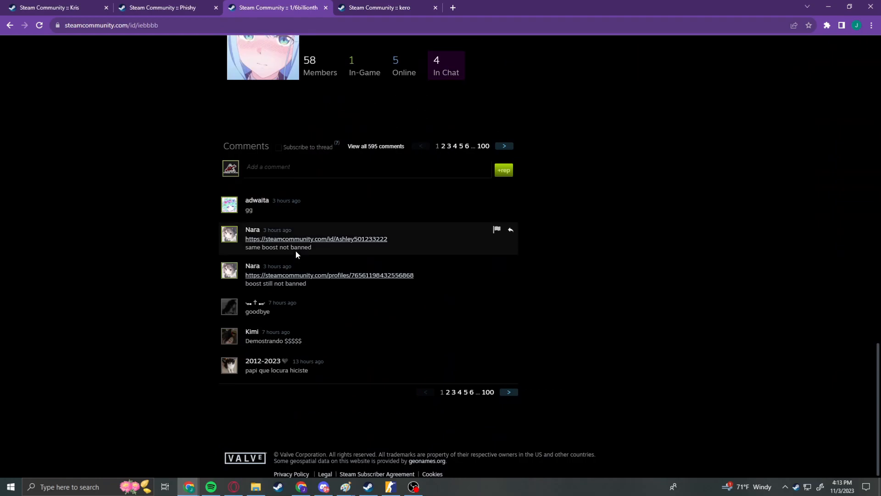
mouse_move(323, 240)
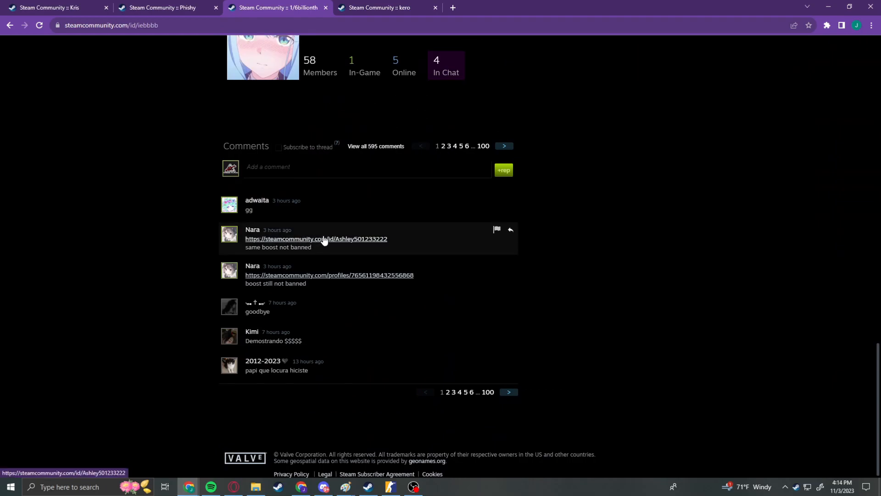
left_click(315, 238)
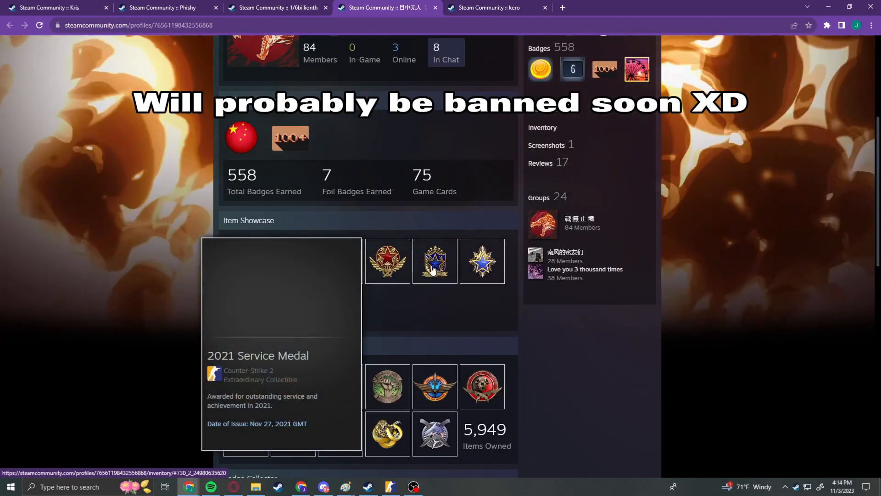
- Check the linked user's $10,444 CS2 inventory, then return to 1/6billionth's comments
scroll("up", 3)
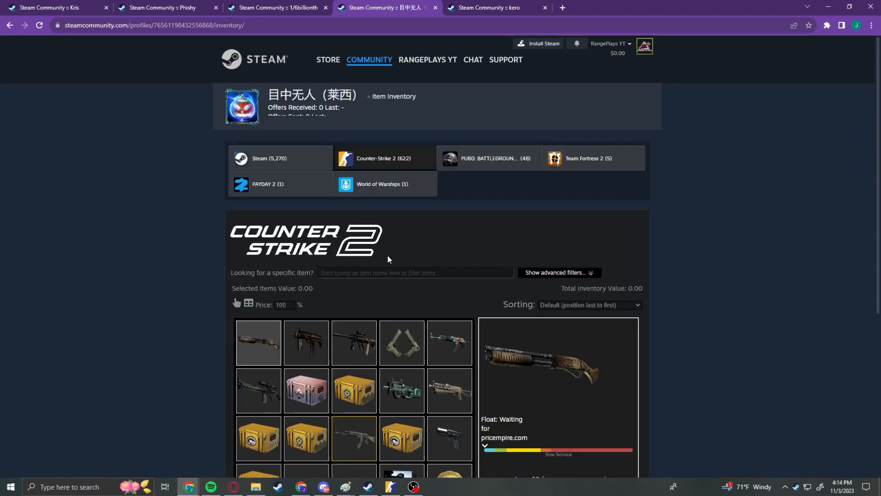
scroll("down", 3)
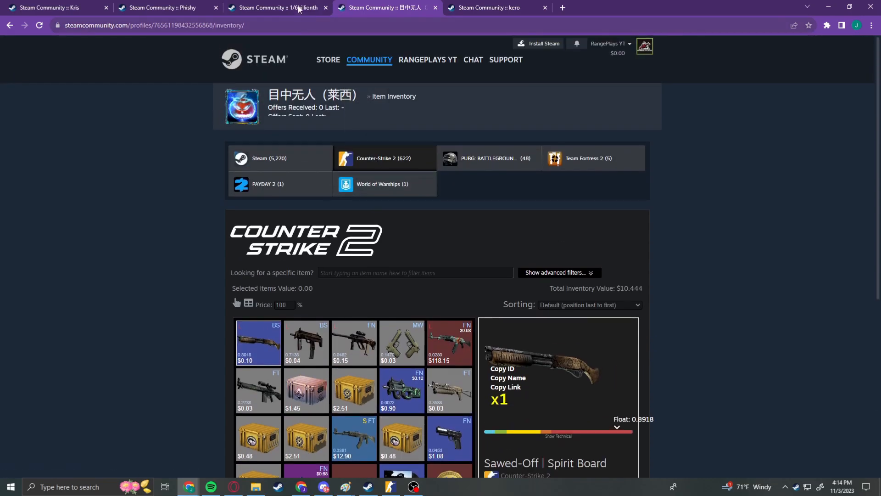
left_click(275, 7)
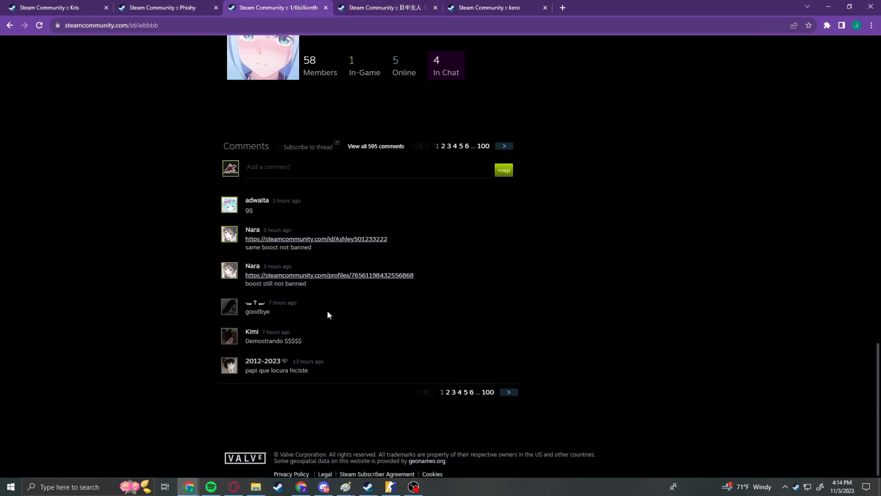
left_click(315, 238)
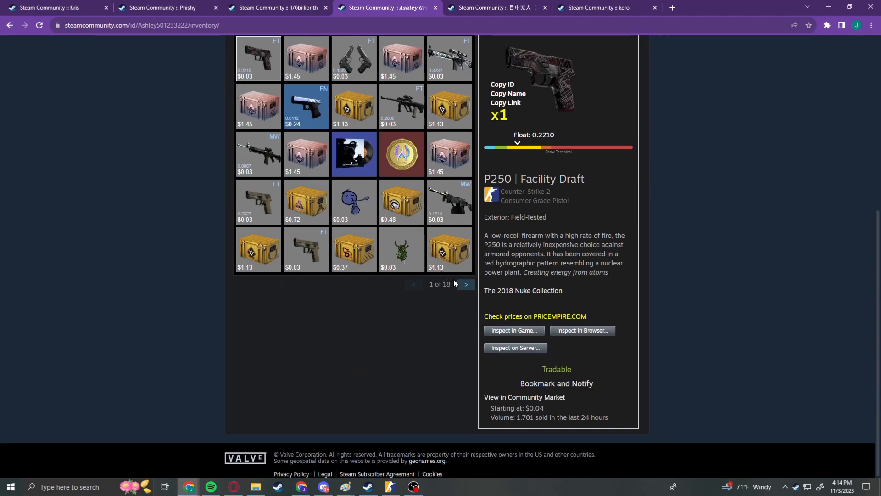
left_click(465, 284)
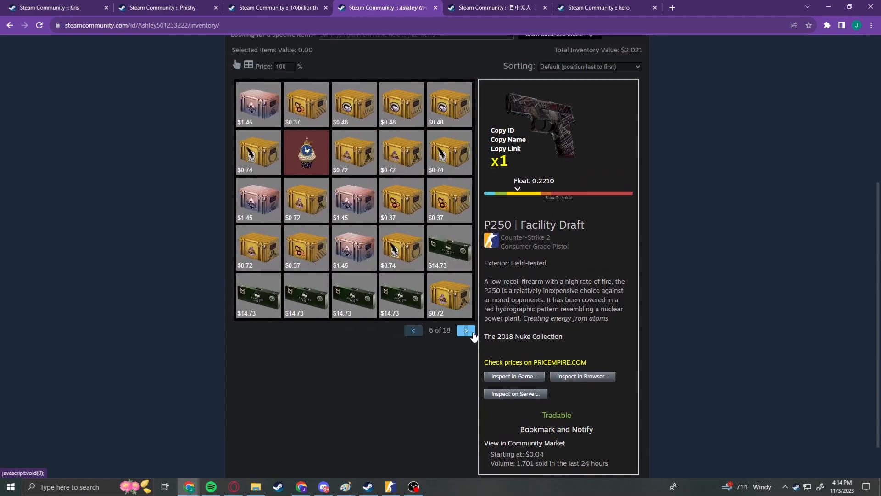
left_click(465, 330)
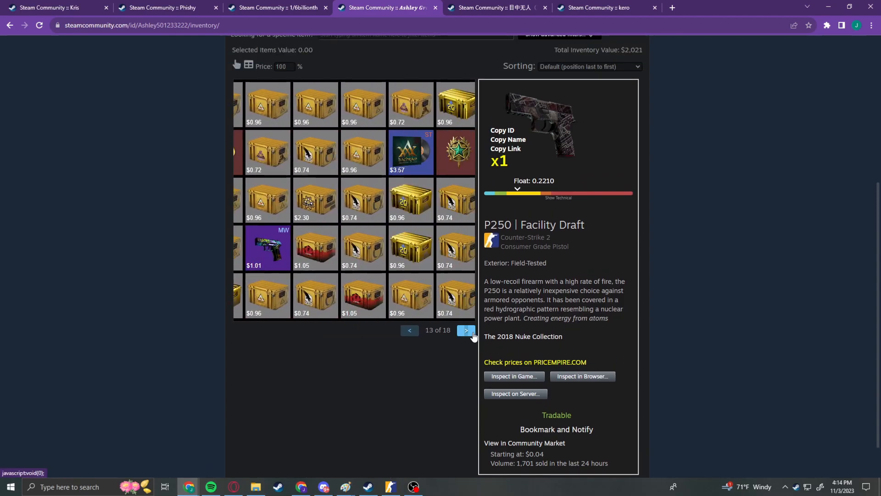
scroll("up", 3)
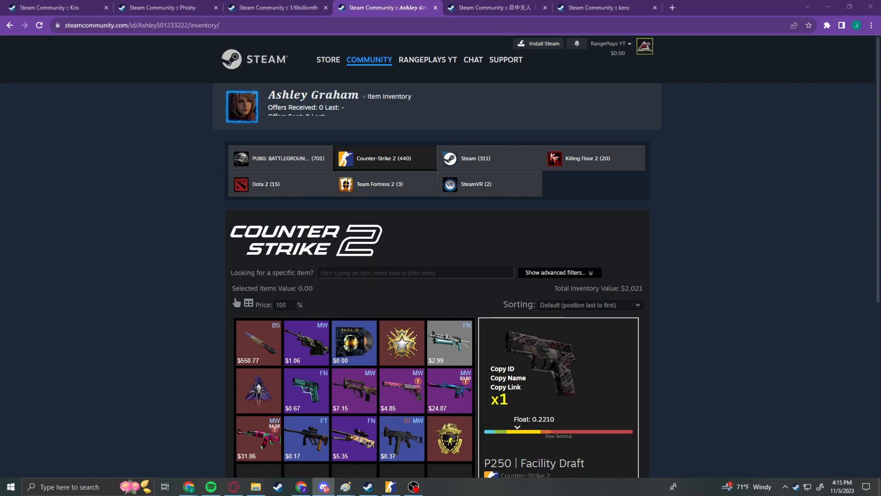
mouse_move(285, 42)
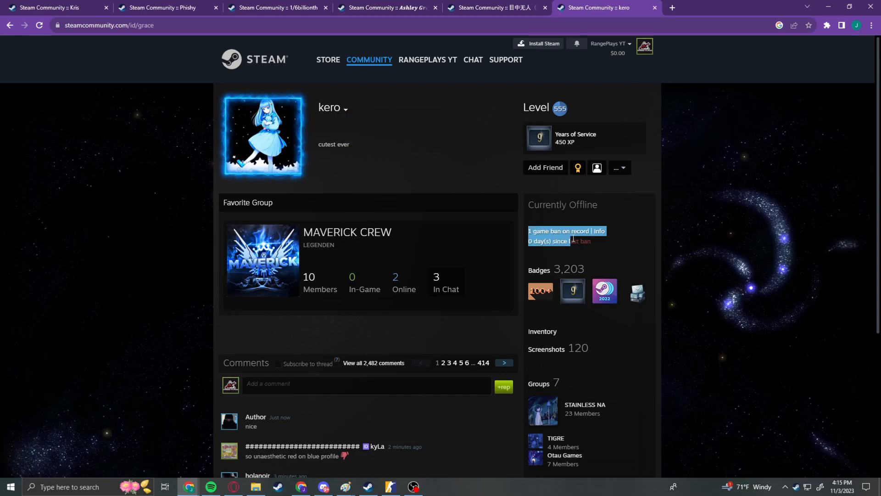
- Scroll kero's profile down to the comments and back up to the game ban
scroll("down", 3)
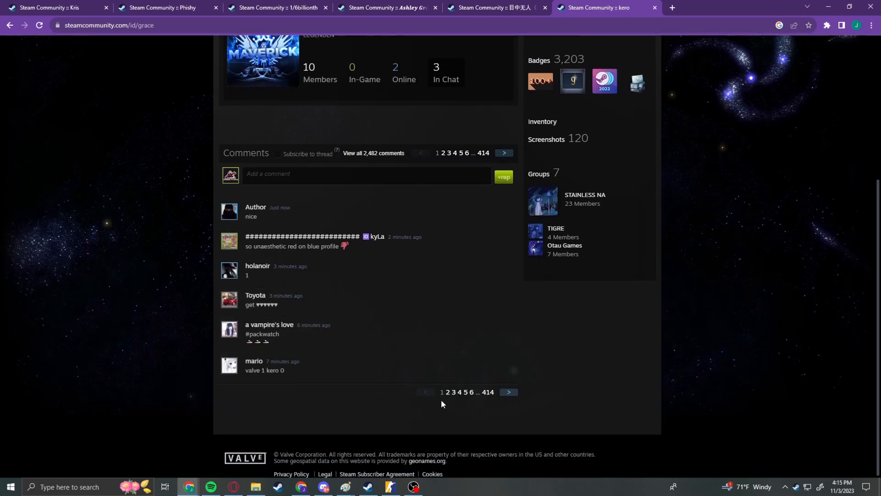
scroll("up", 3)
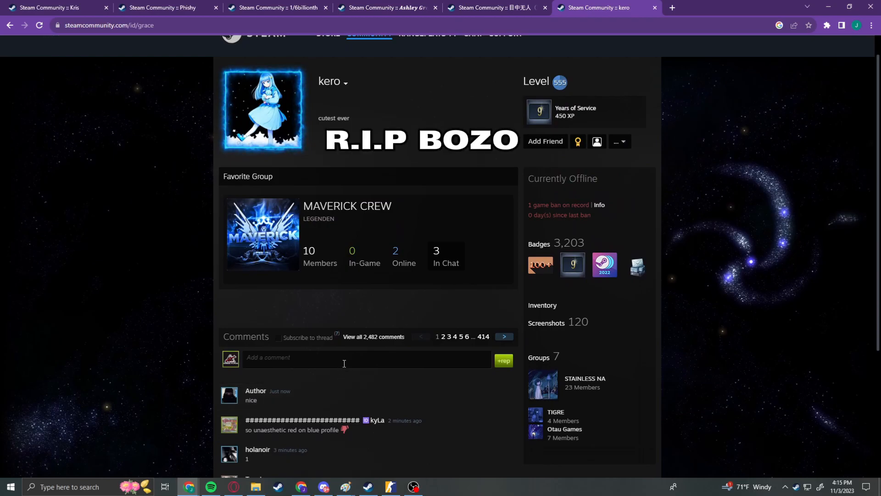